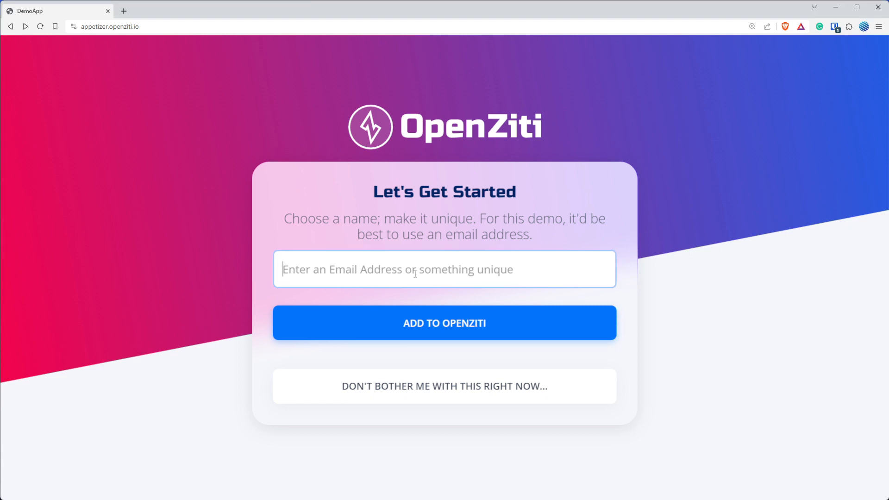
Enter the name 'something-unique' and submit it to OpenZiti Appetizer.
type("something-unique")
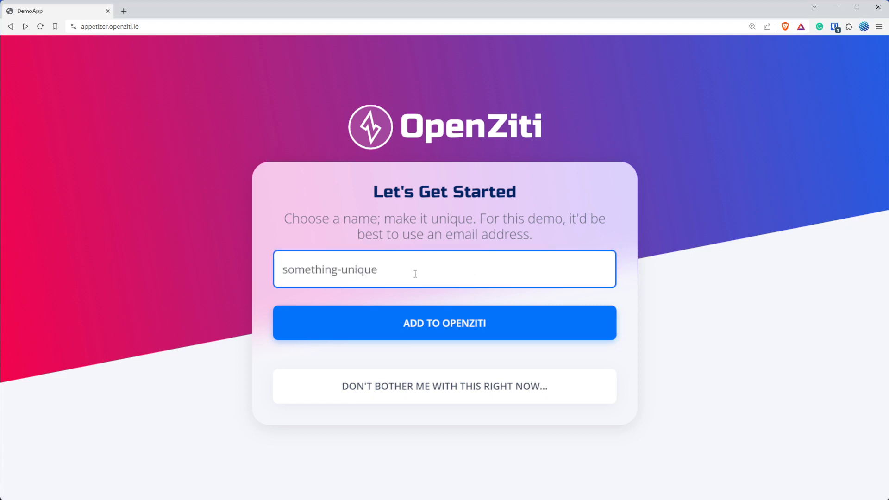
mouse_move(444, 326)
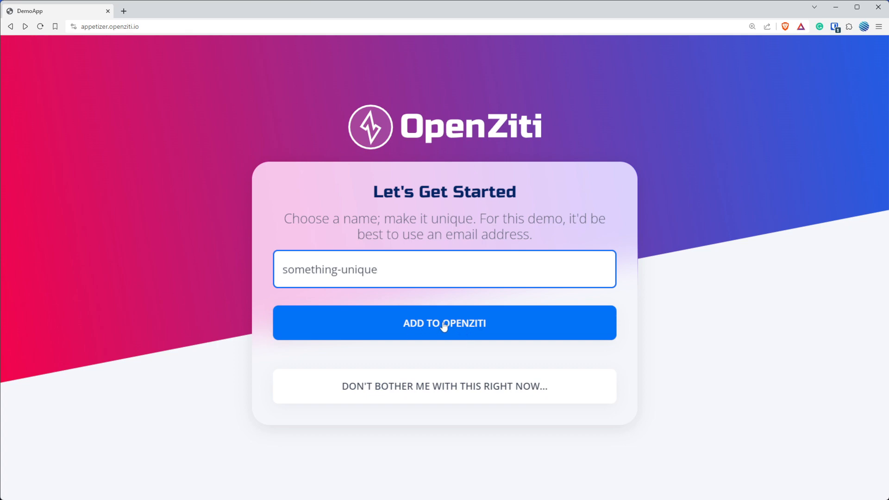
mouse_move(417, 389)
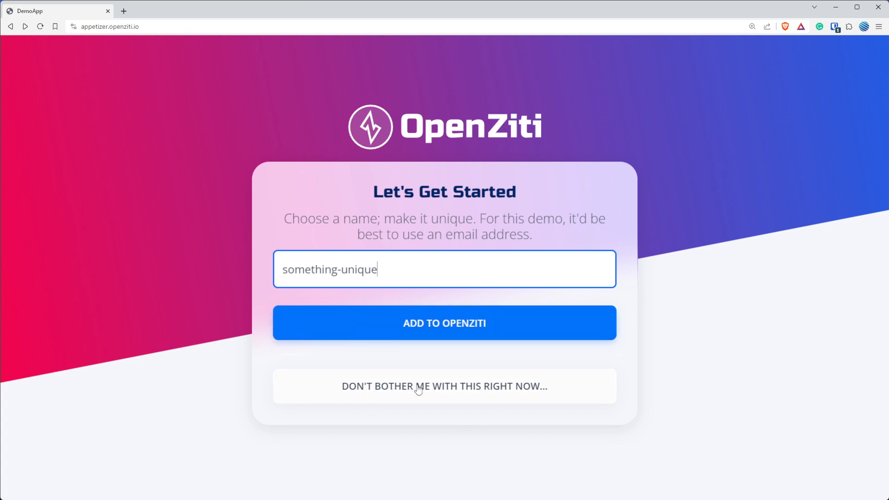
left_click(444, 323)
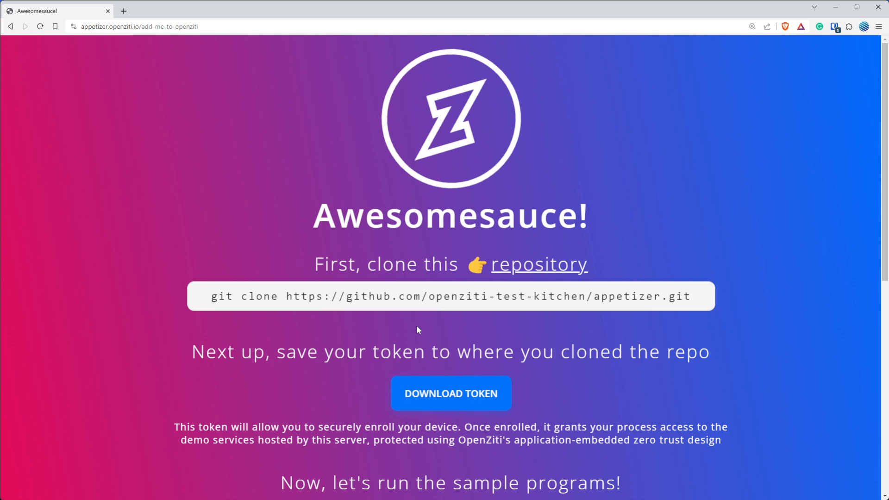
mouse_move(426, 290)
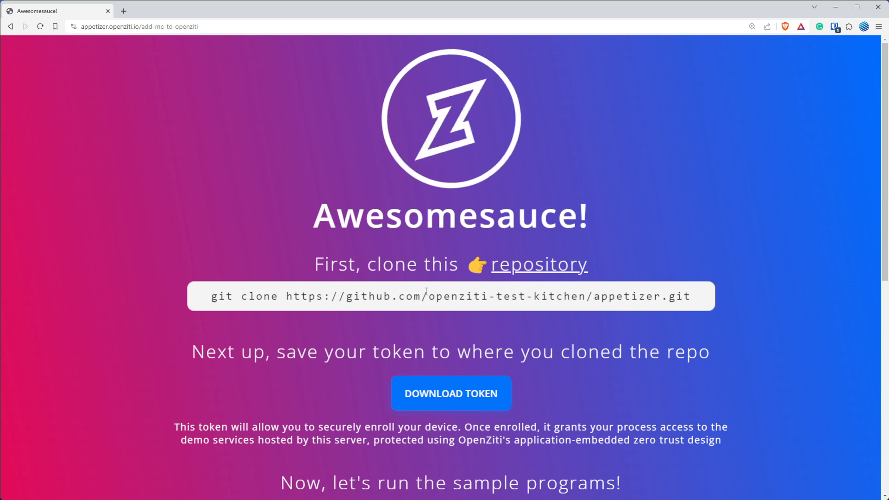
mouse_move(515, 268)
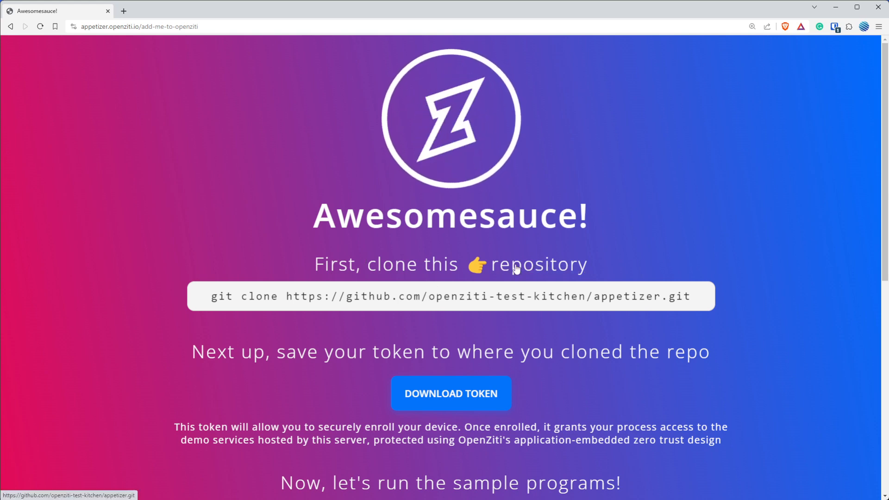
Open the appetizer repository on GitHub and scroll through the index.html source.
left_click(542, 264)
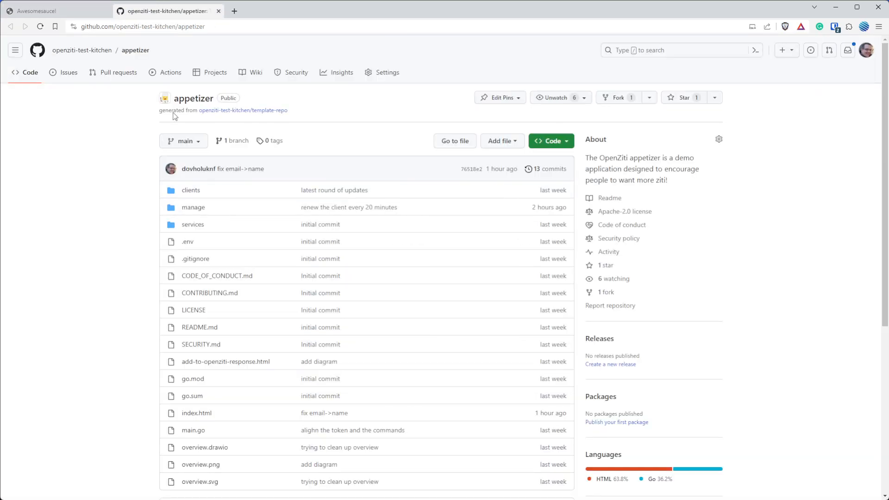
mouse_move(187, 182)
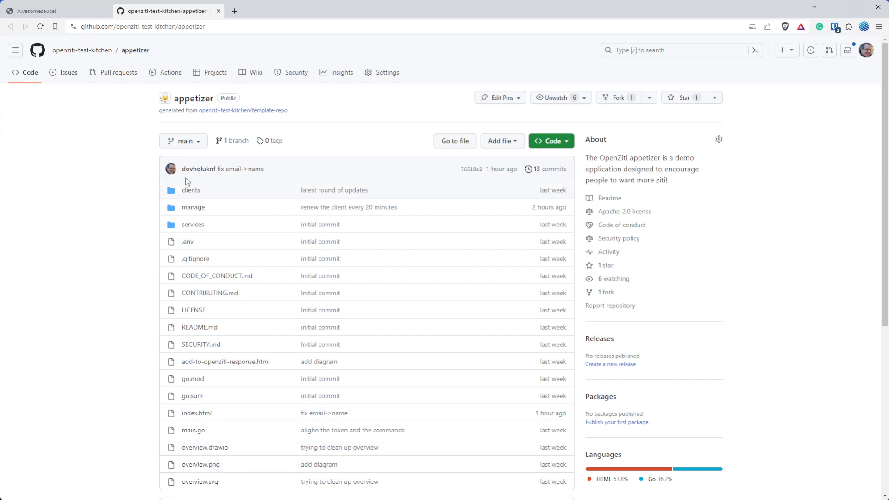
mouse_move(193, 430)
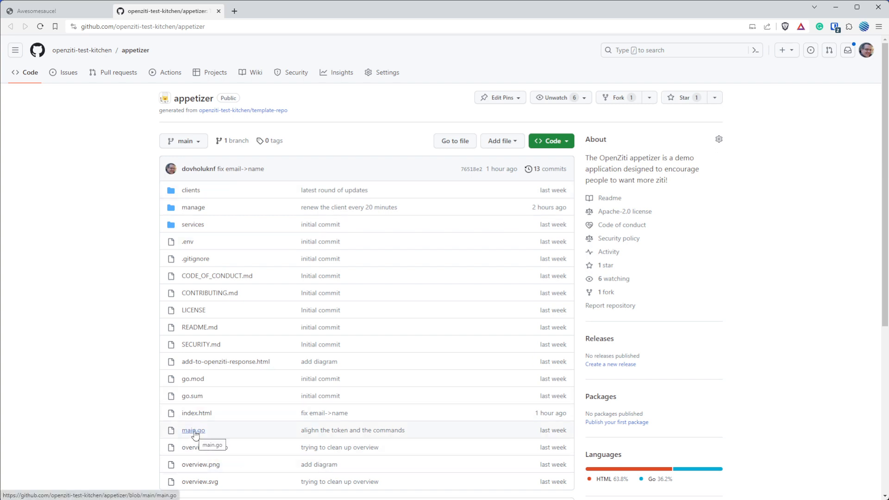
mouse_move(181, 466)
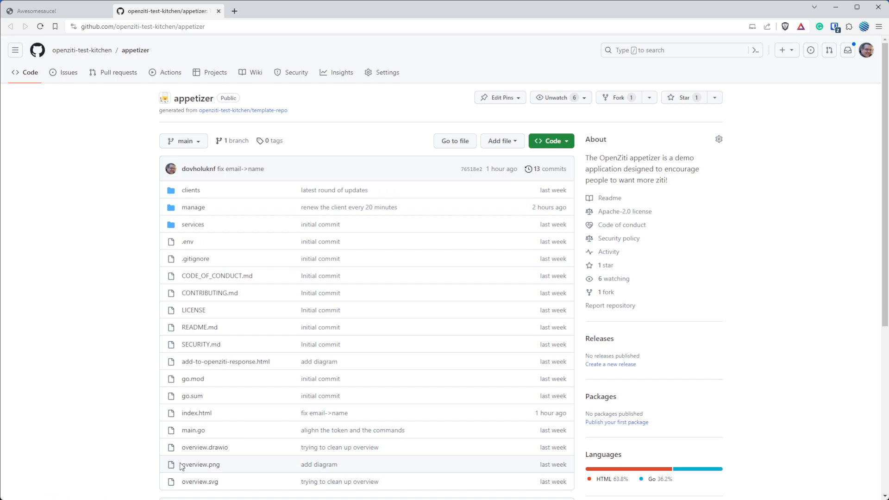
left_click(196, 412)
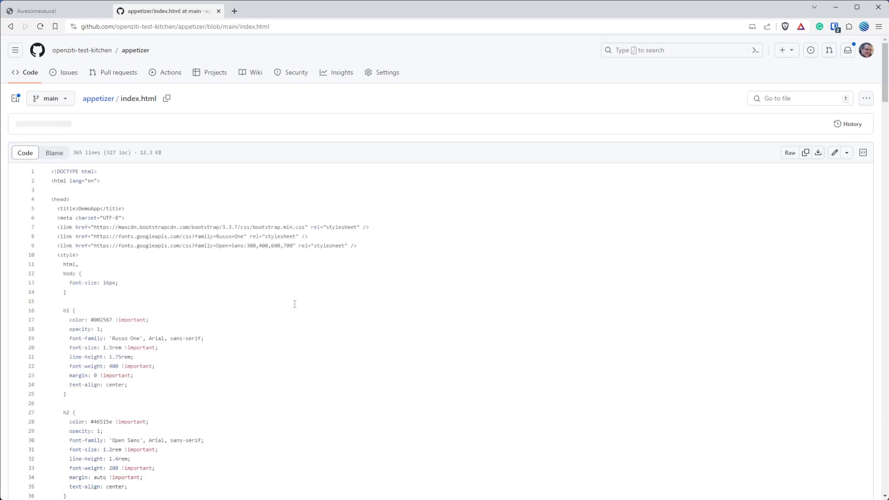
scroll("down", 3)
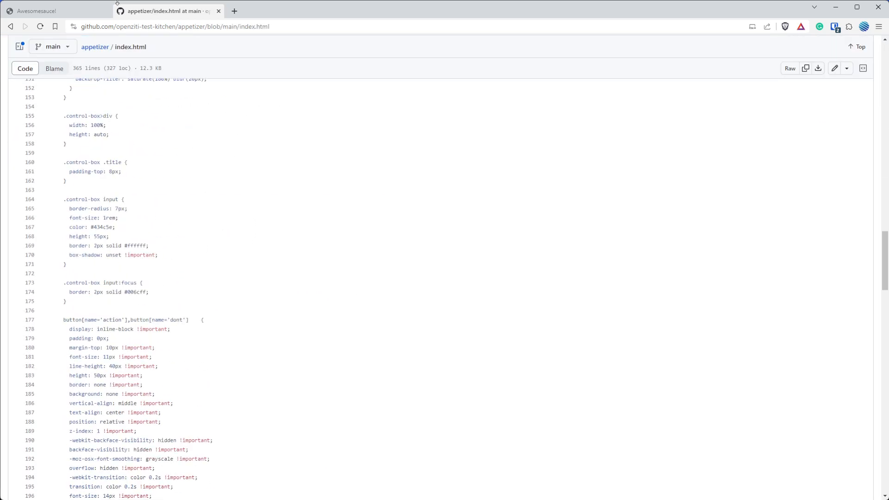
left_click(37, 10)
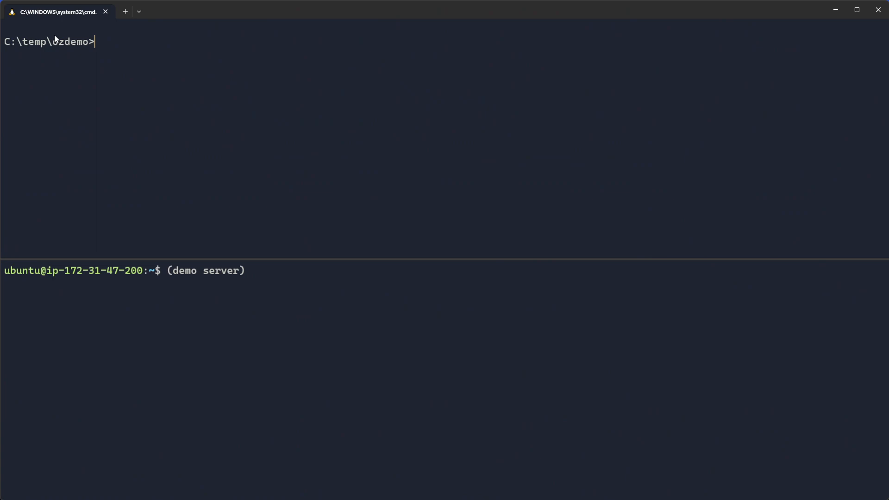
mouse_move(163, 257)
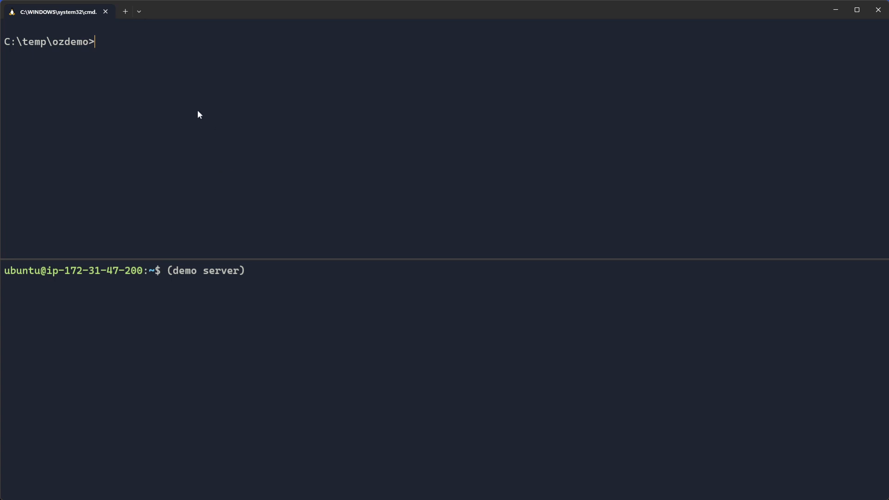
Run ps -ef | grep openzitidemo on the server, then enter the appetizer git clone command.
type("ps -ef | g")
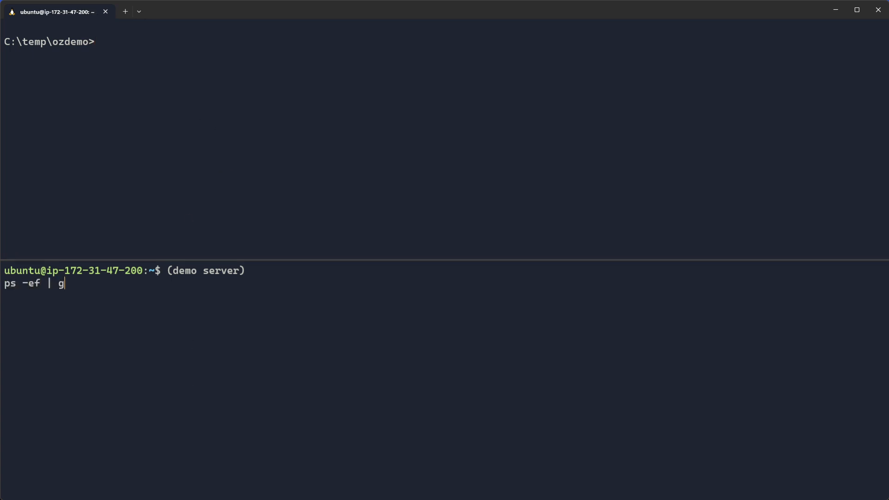
type("rep openzitiz")
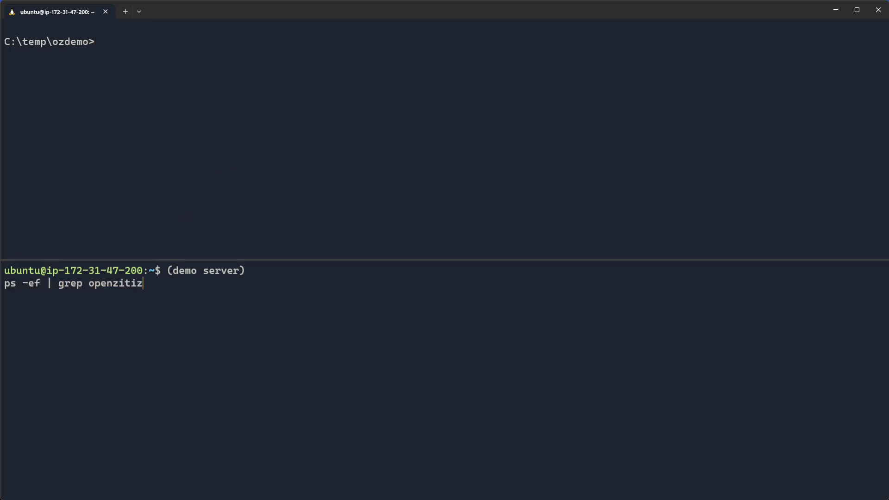
type("demo")
key("Return")
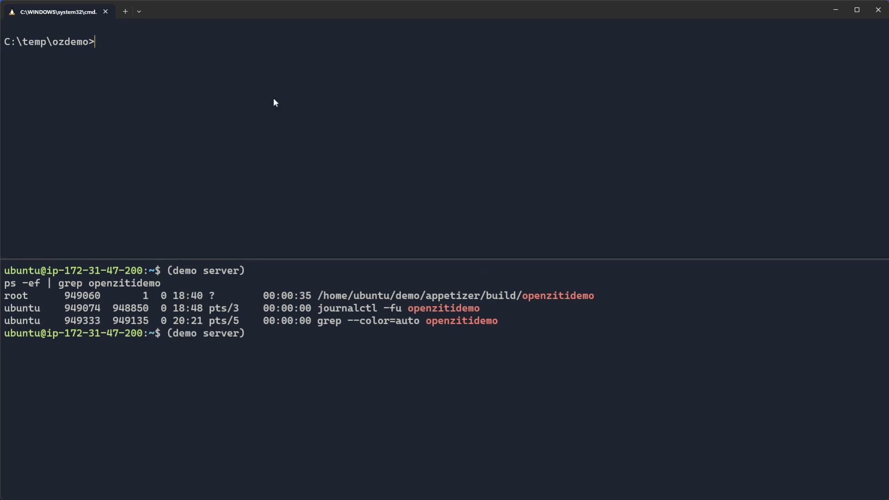
type("git clone https://github.com/openziti-test-kitchen/appetizer.git")
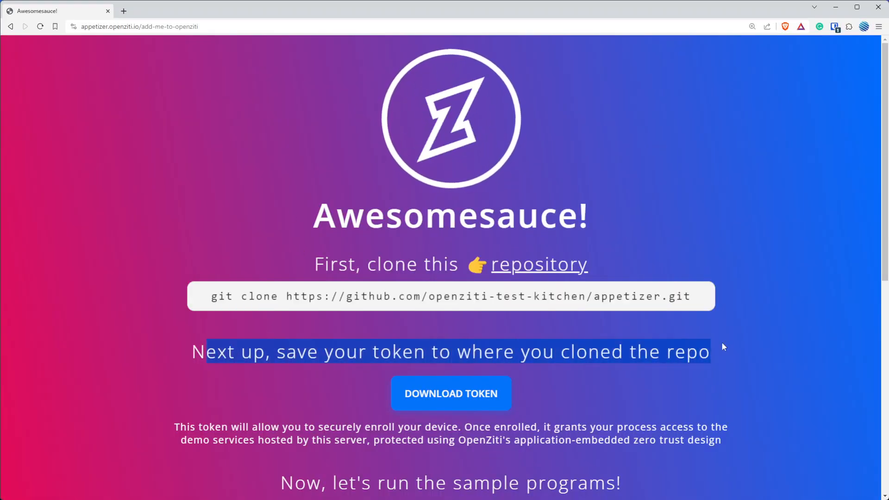
Download something-unique.jwt and save it into C:\temp\ozdemo\appetizer.
scroll("down", 3)
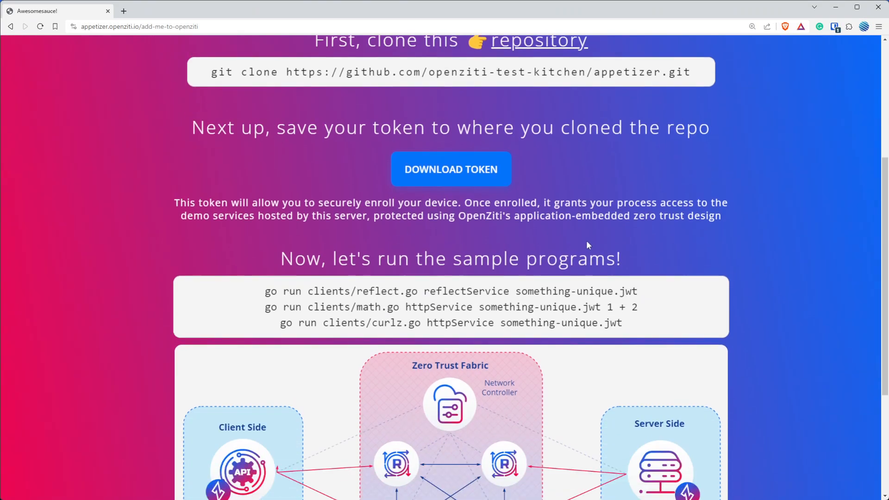
scroll("down", 3)
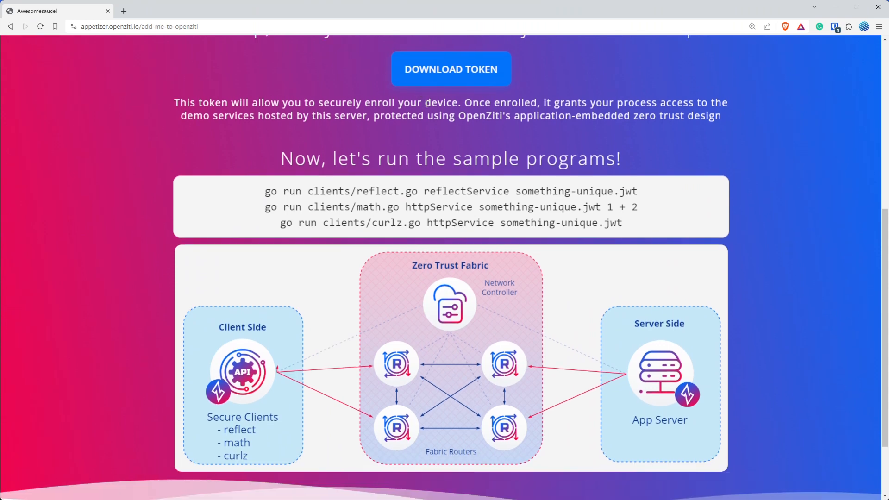
left_click(450, 69)
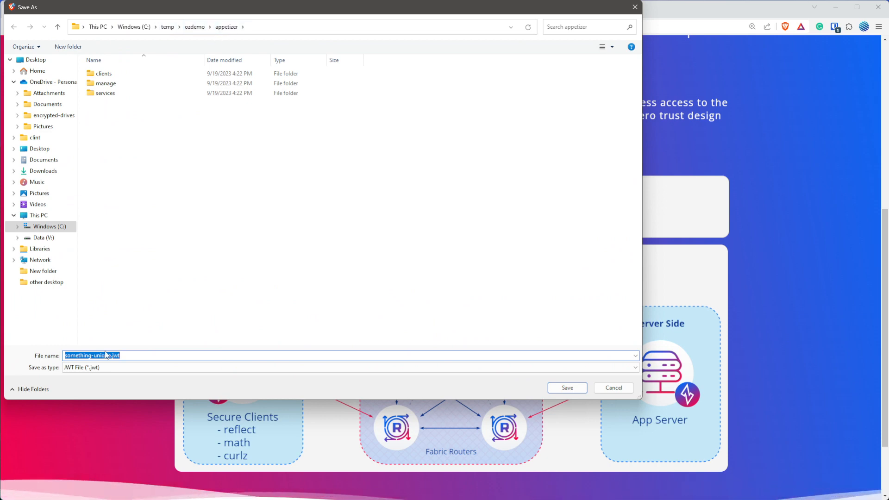
mouse_move(129, 358)
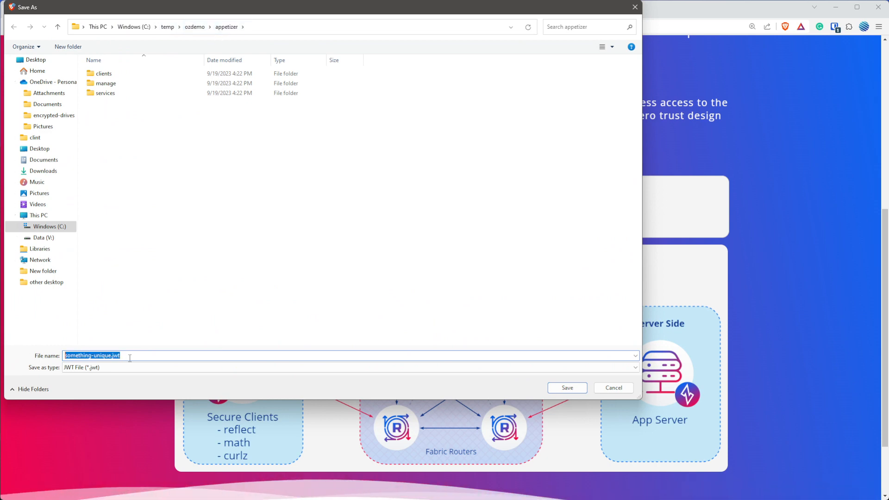
left_click(566, 388)
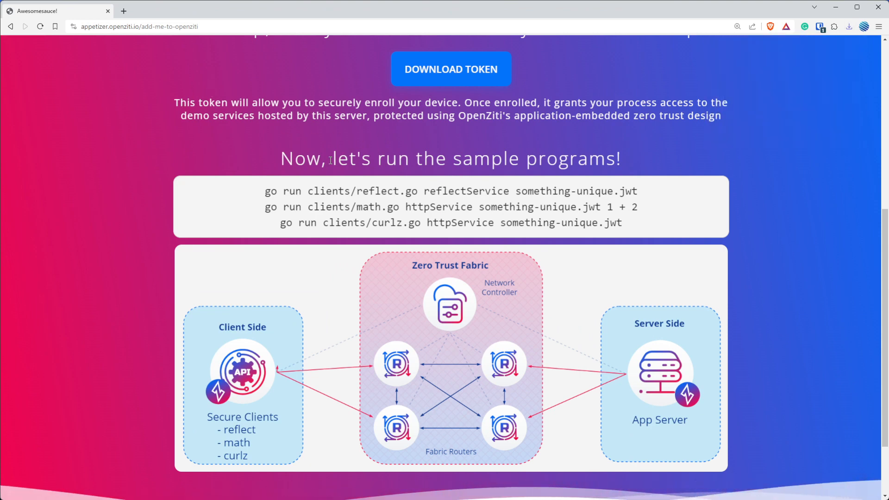
triple_click(449, 158)
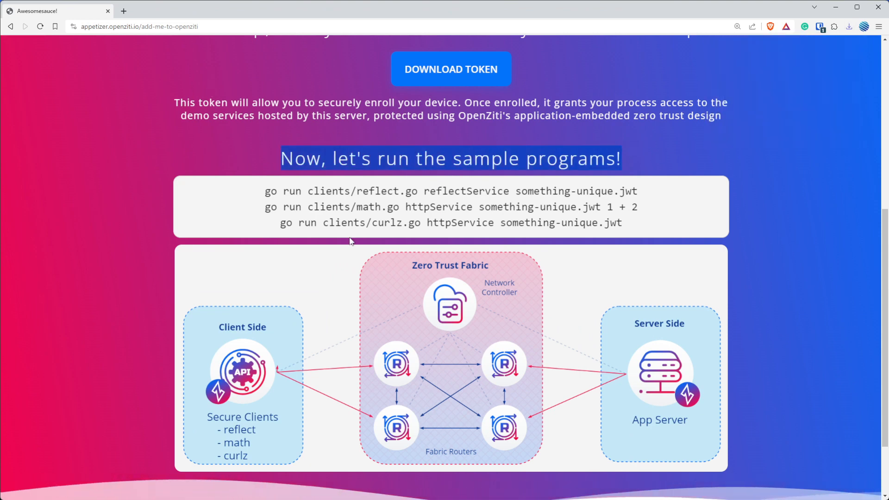
scroll("down", 3)
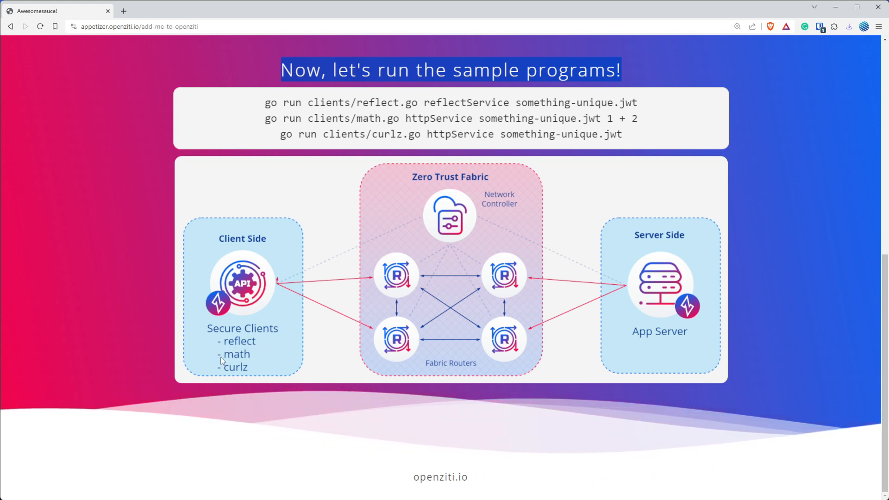
mouse_move(254, 373)
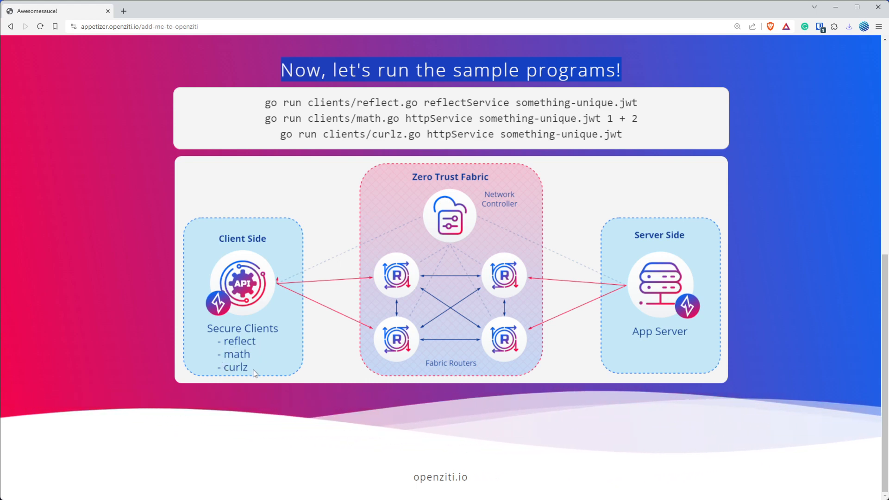
mouse_move(550, 285)
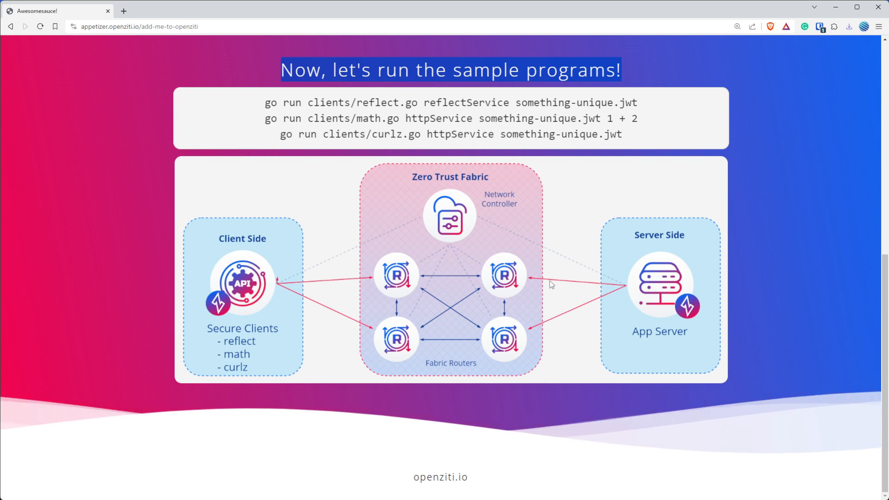
mouse_move(479, 222)
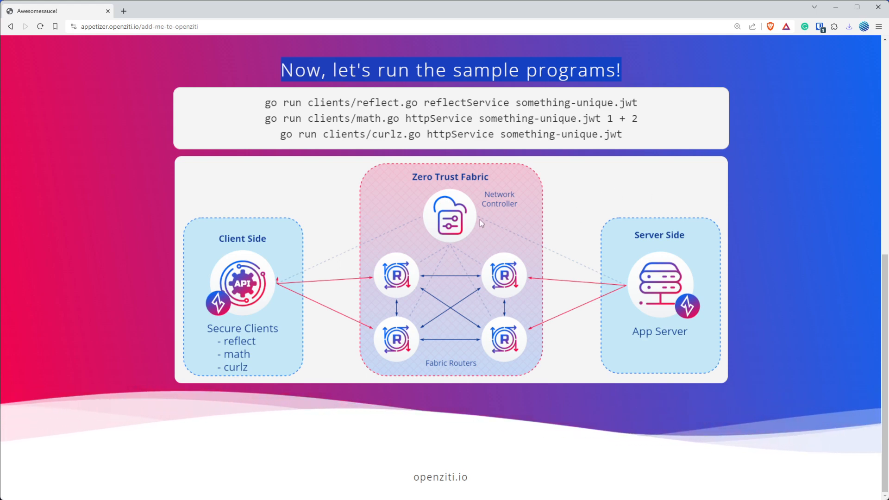
mouse_move(721, 248)
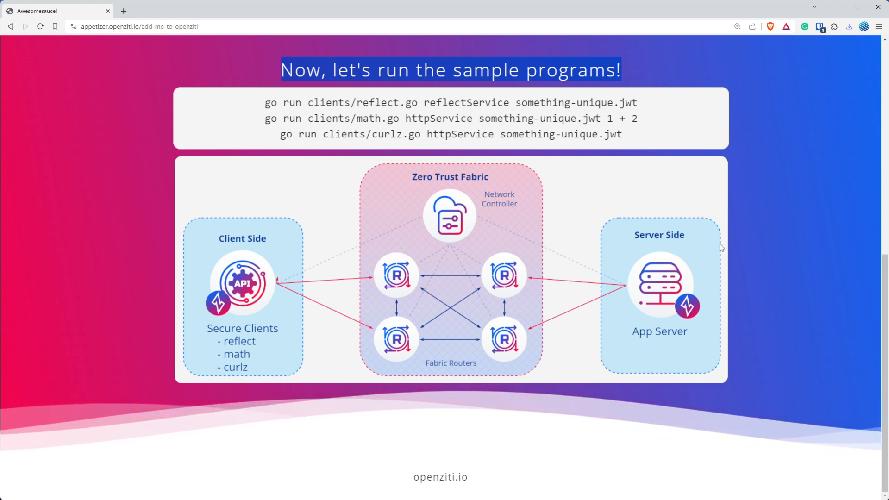
mouse_move(652, 257)
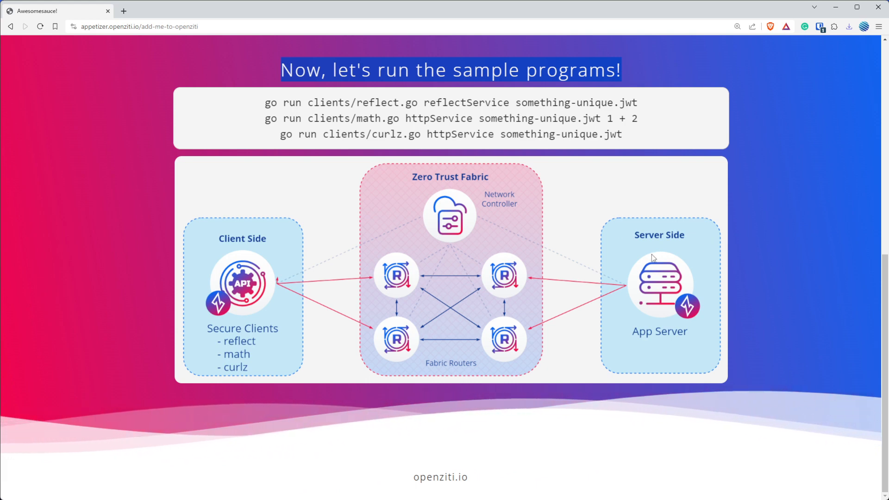
mouse_move(633, 260)
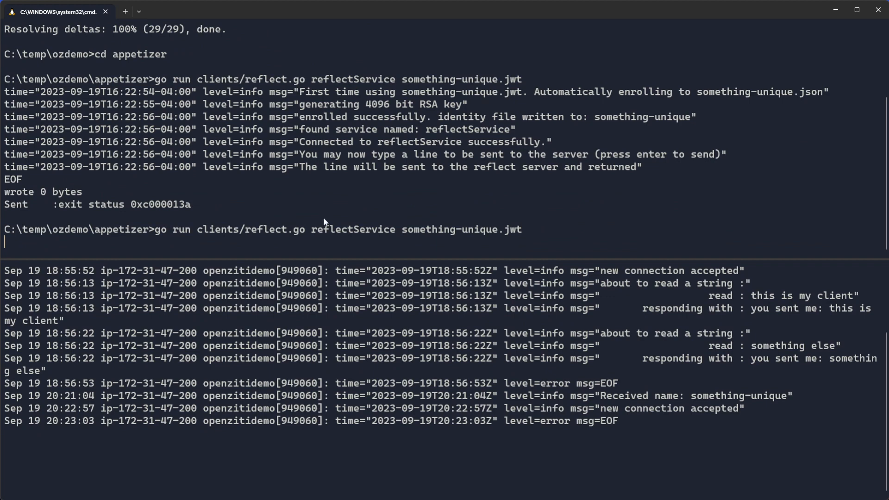
mouse_move(167, 207)
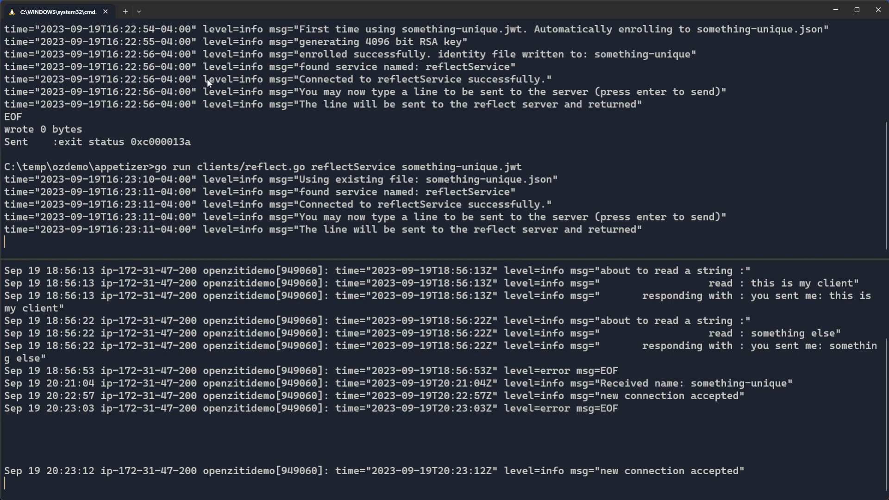
mouse_move(302, 231)
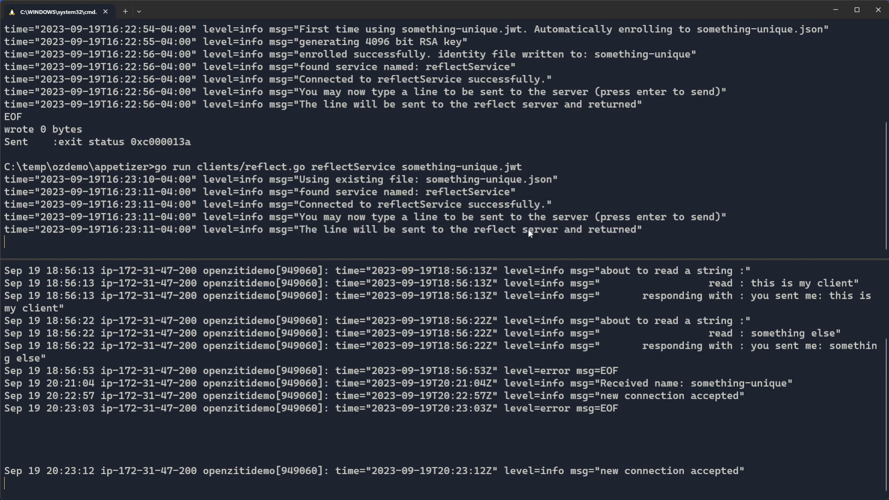
Send the line 'what's up reflect server' through the reflect client to be echoed.
type("what's up re")
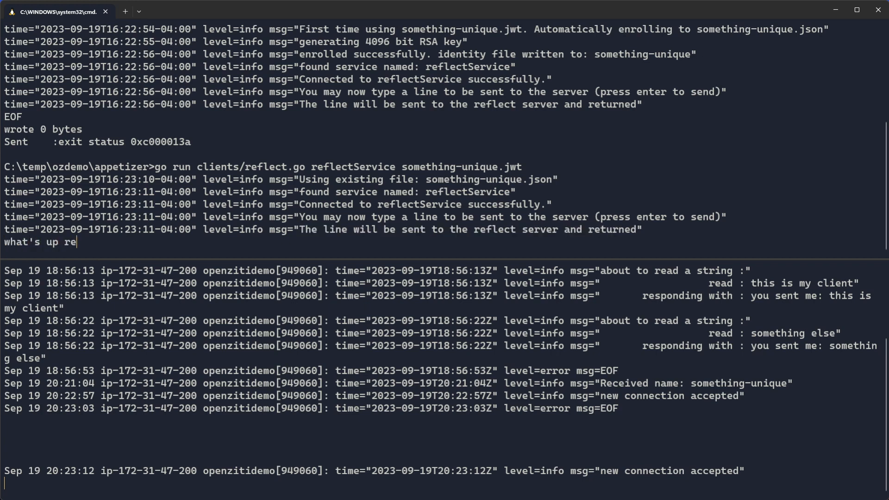
key("Return")
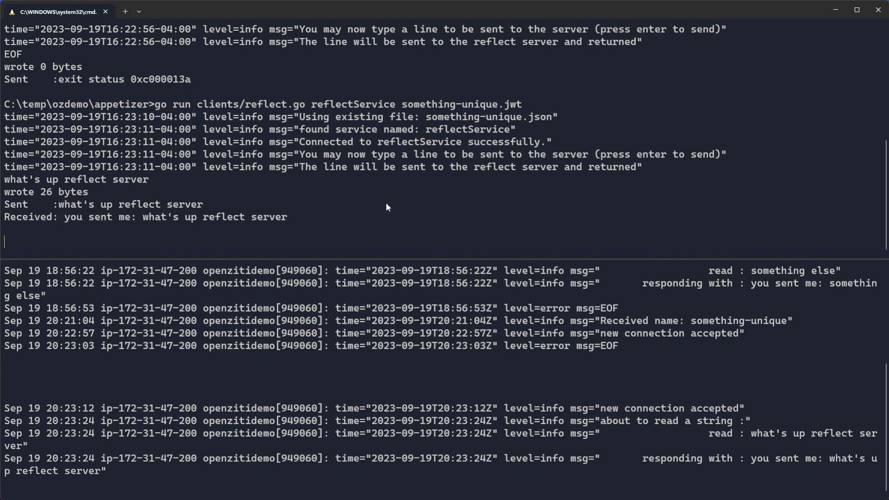
left_click(51, 11)
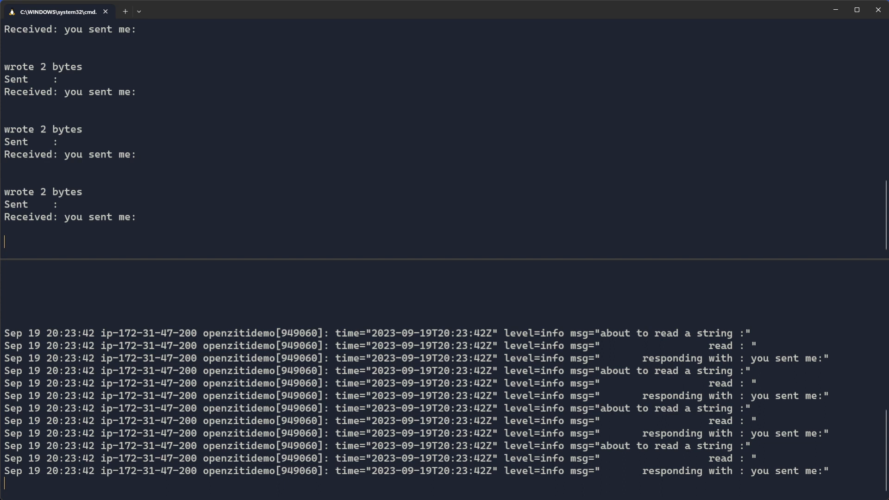
mouse_move(142, 267)
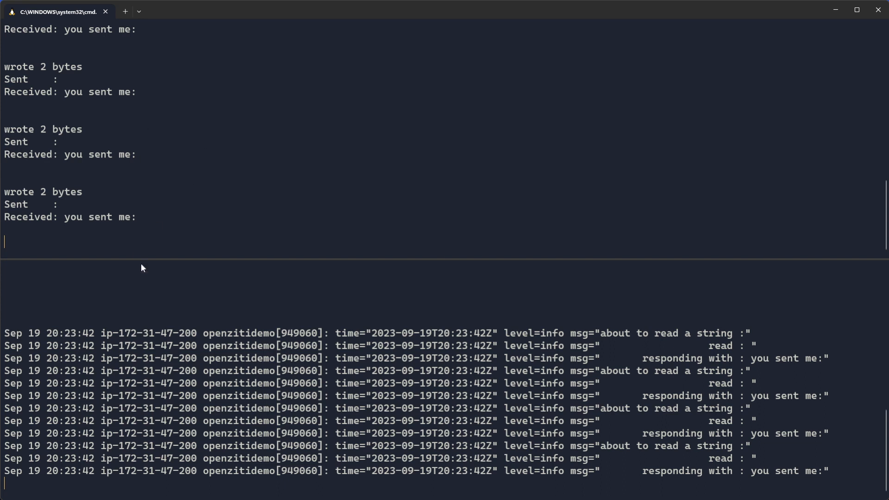
Stop the server log and run sudo ss -lntp, showing openzitidemo on port 18000.
key("ctrl+c")
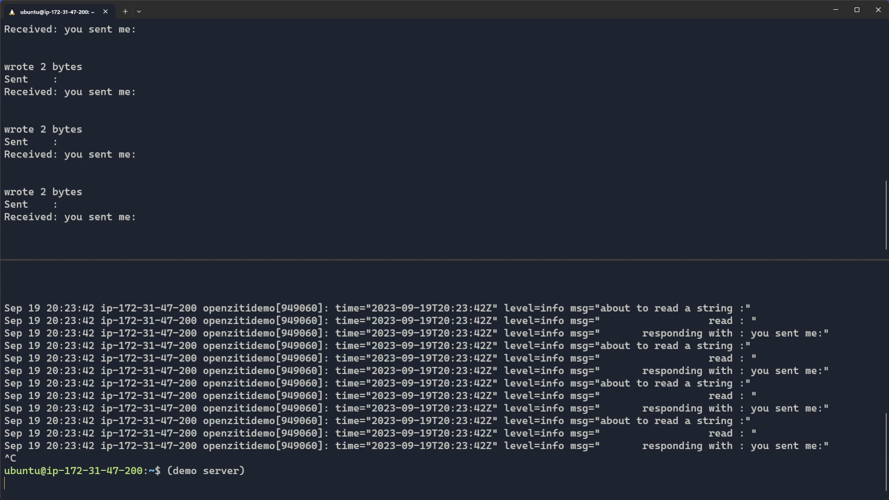
type("ss -l")
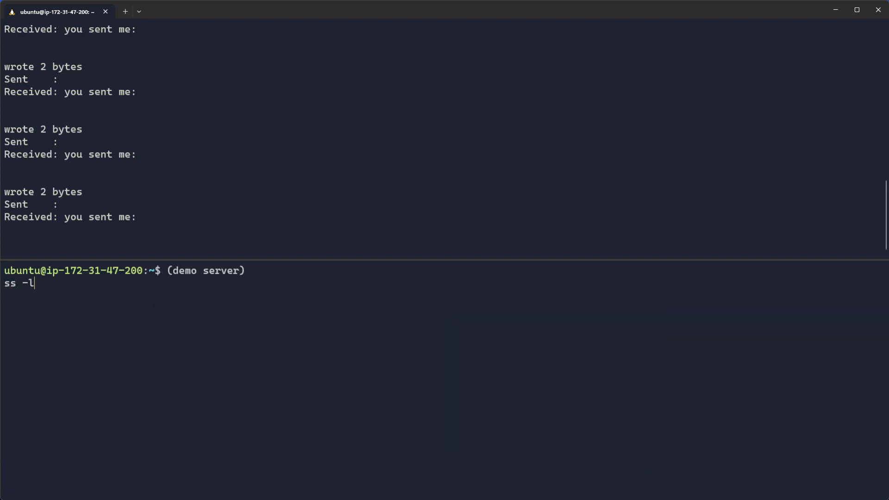
type("ntp")
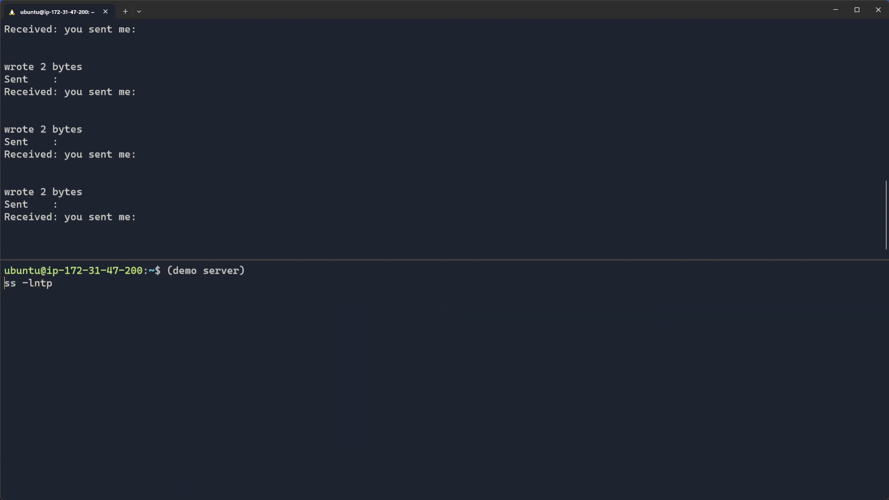
type("sudo ")
key("Return")
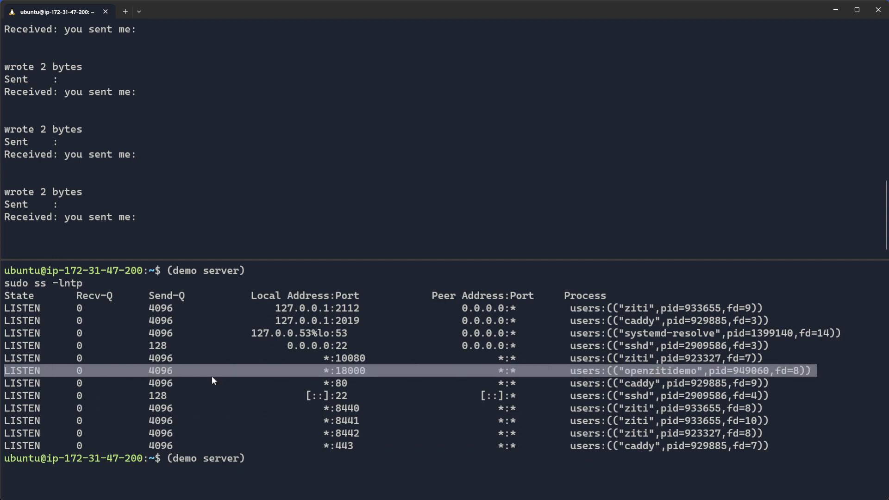
mouse_move(619, 374)
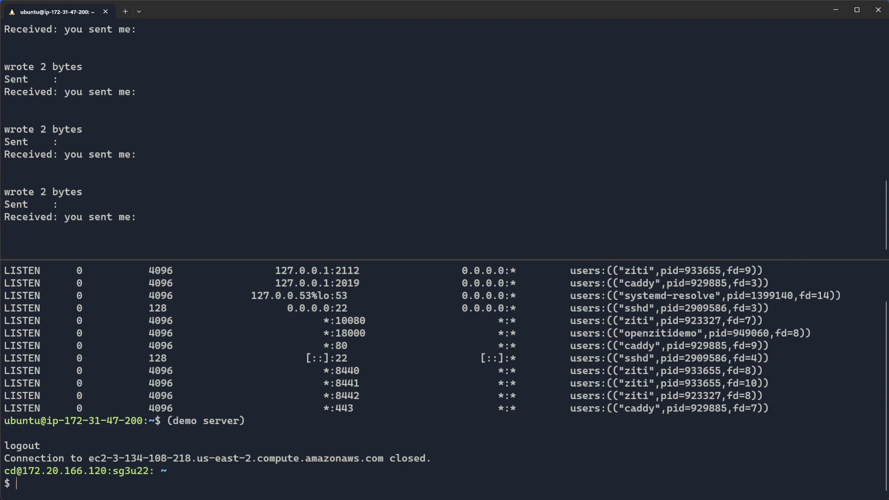
Start cmd.exe and check netstat for connections on port 18000.
type("cmd.exe")
type("netstat | g")
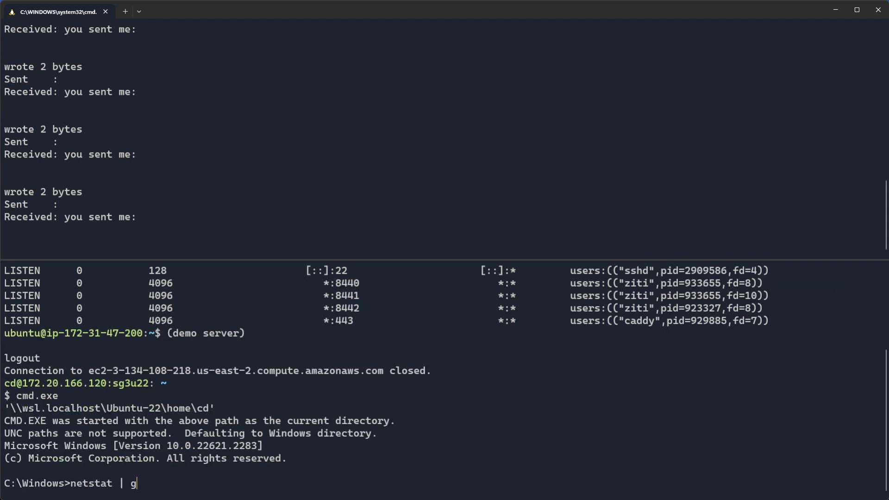
type("rep 18000")
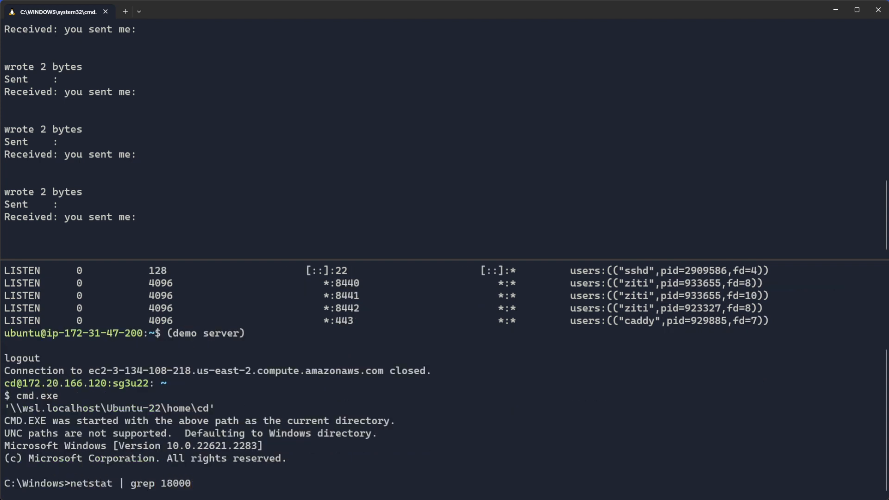
scroll("down", 3)
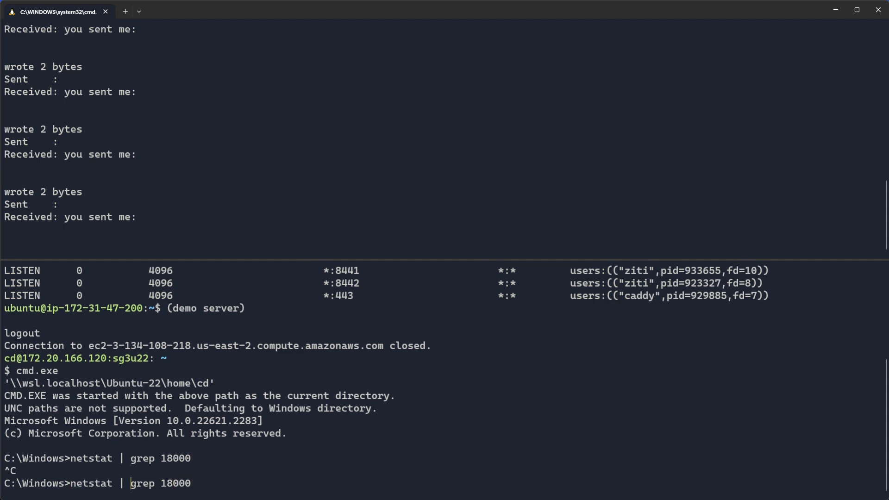
type(" -ano")
key("Return")
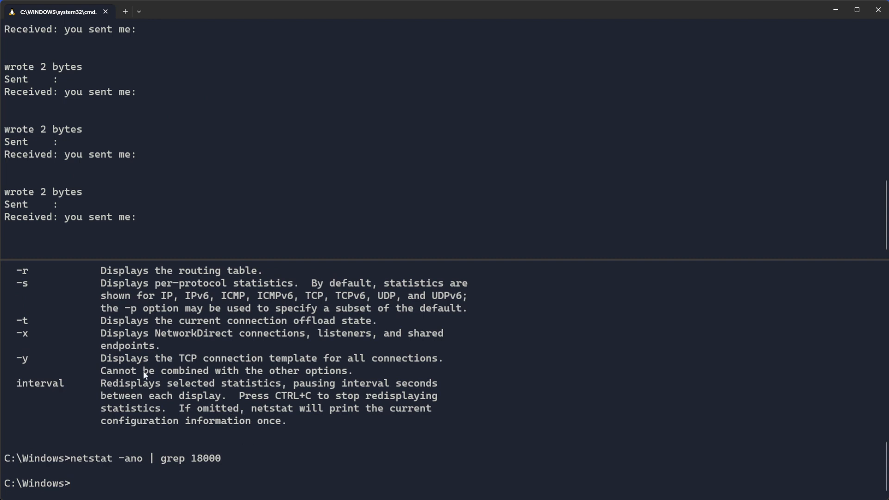
Run netstat -ano | grep for port 8442, finding an established connection.
type("netstat -ano | grep")
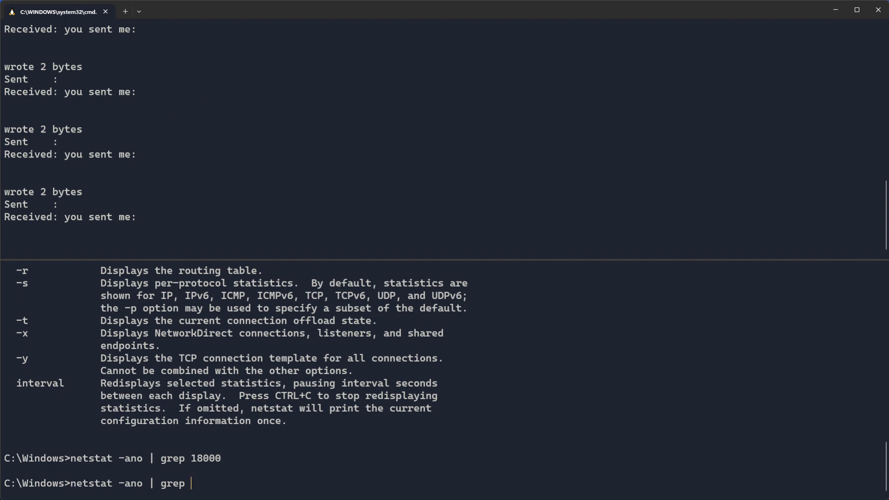
type("84")
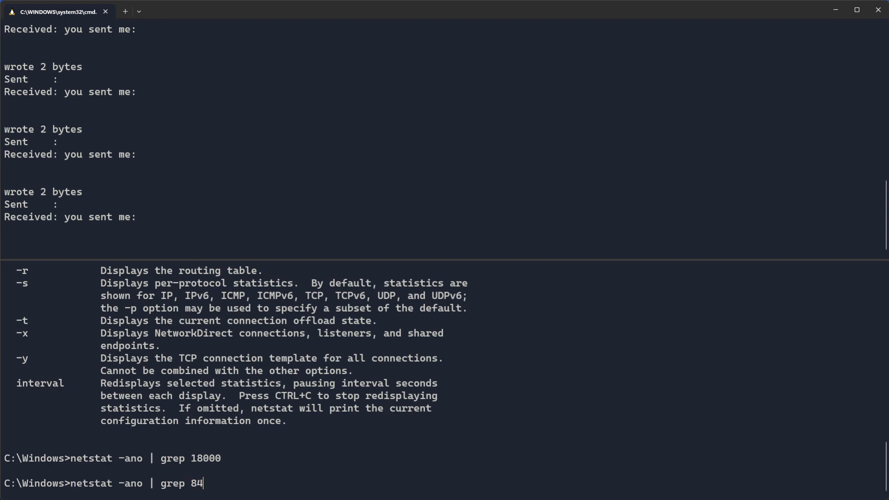
type("40")
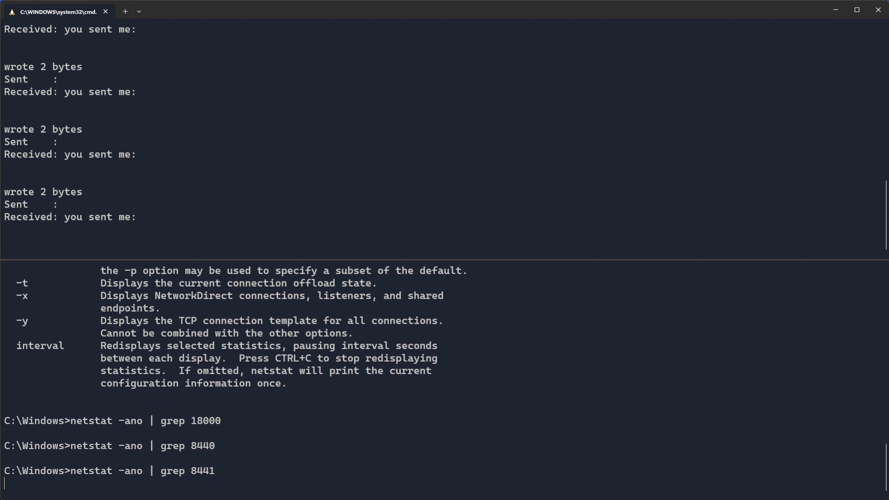
key("Return")
type("netstat -ano | grep 8442")
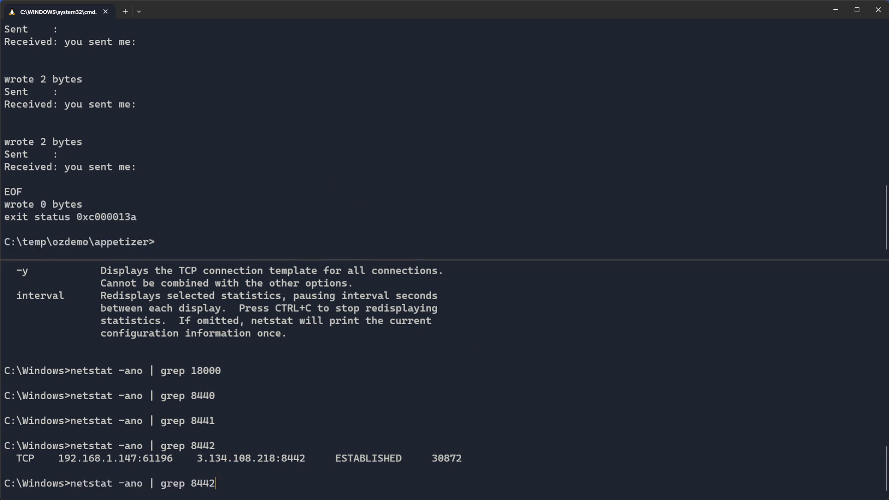
Repeat the empty port 8442 check and enter the reflect run and netstat commands.
key("Return")
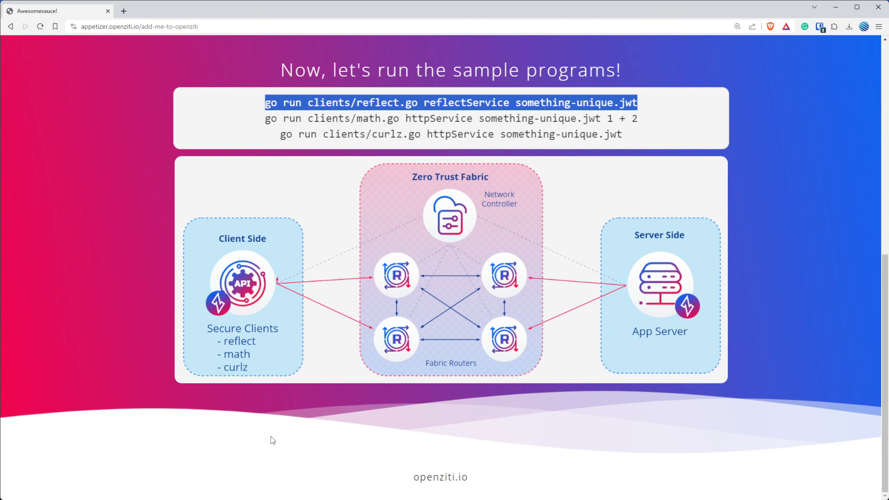
mouse_move(416, 266)
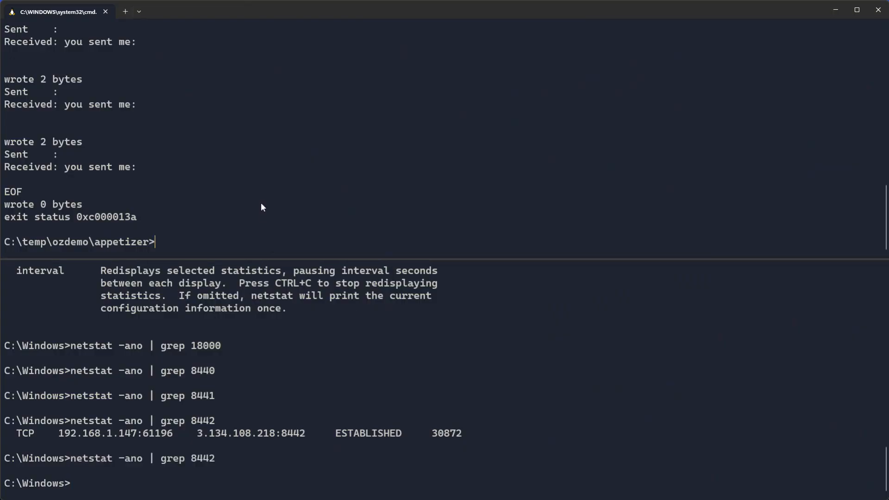
type("go run clients/reflect.go reflectService something-unique.jwt")
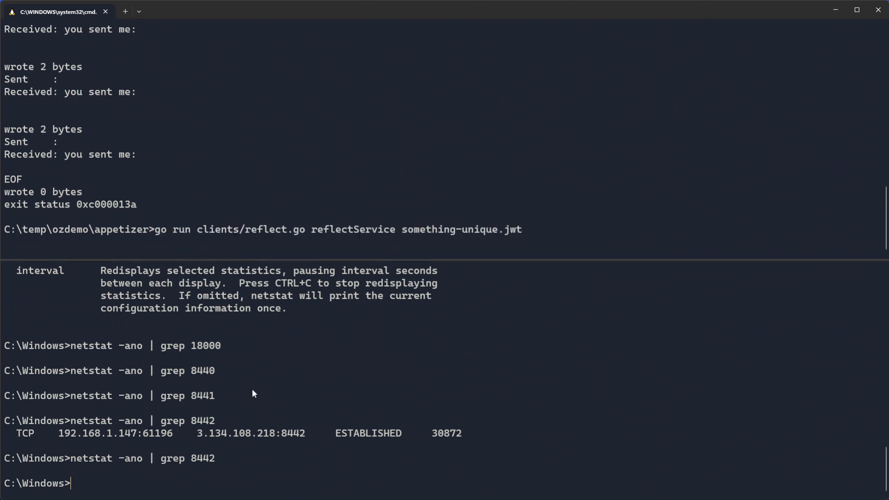
type("netstat -ano | grep 8442")
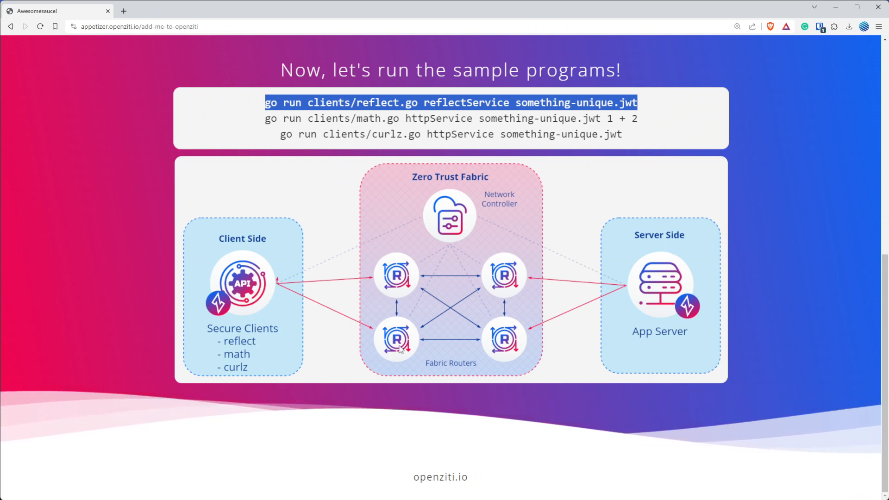
mouse_move(432, 261)
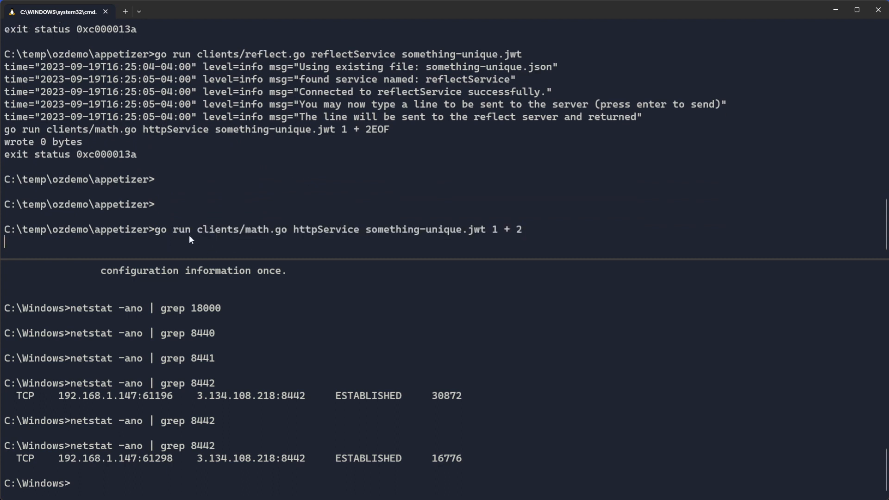
key("Return")
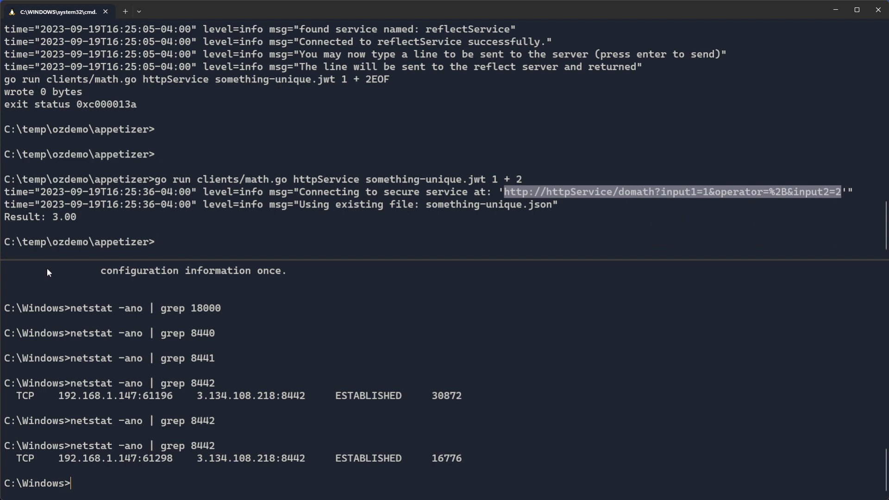
mouse_move(610, 192)
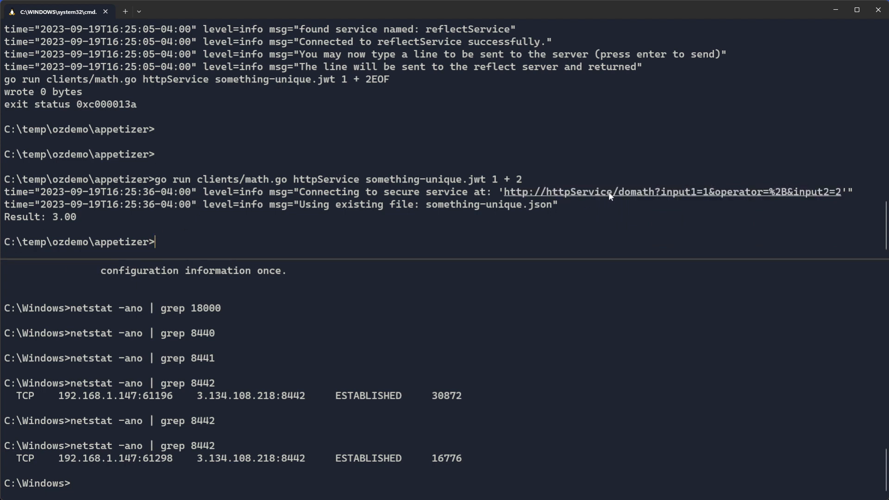
double_click(558, 192)
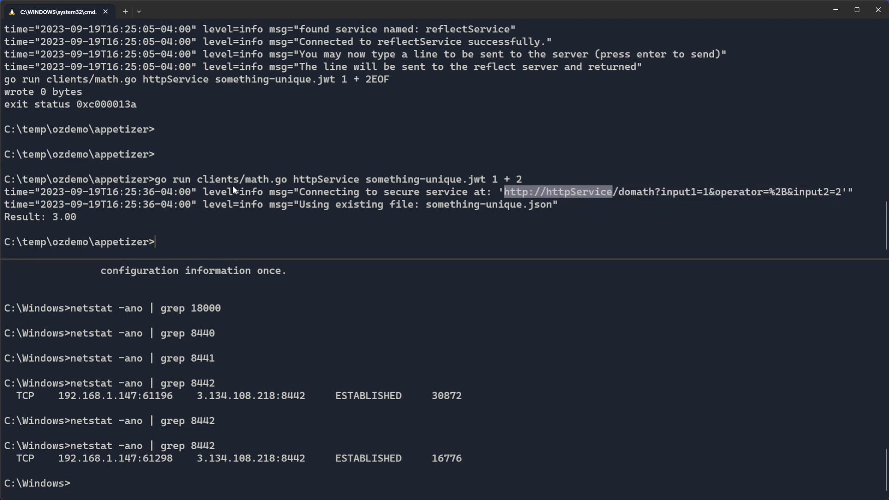
type("curl http://httpService")
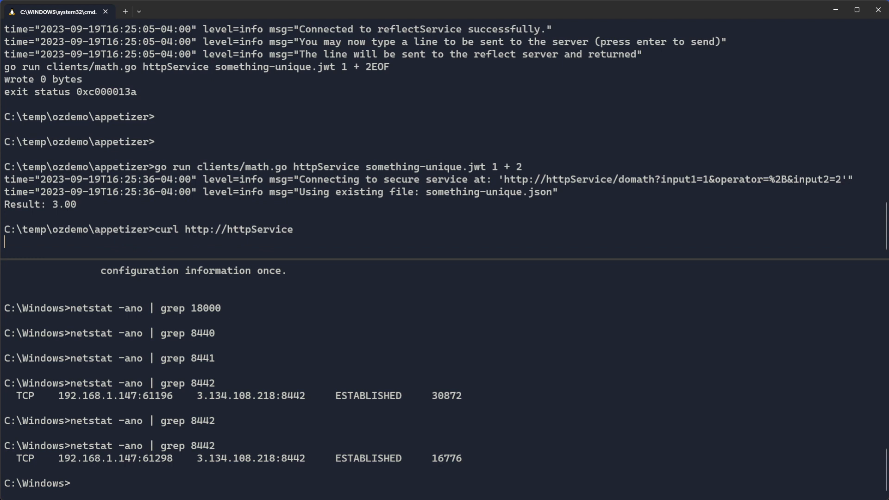
key("Return")
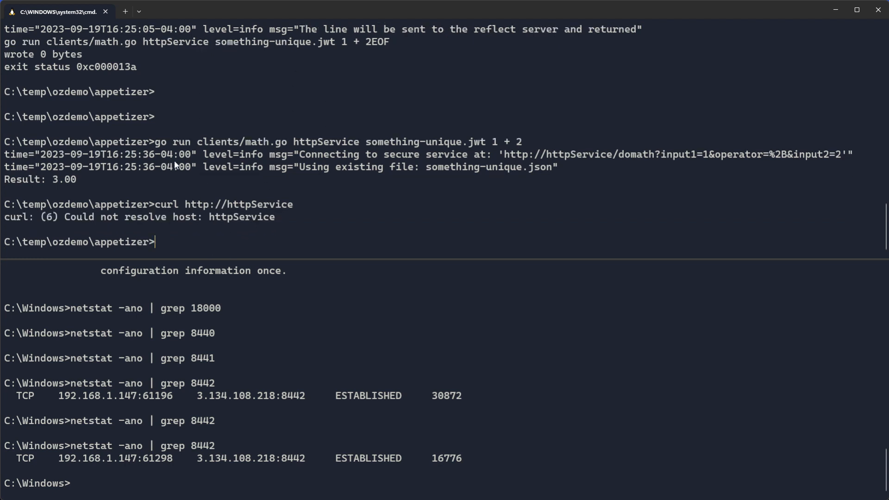
mouse_move(173, 223)
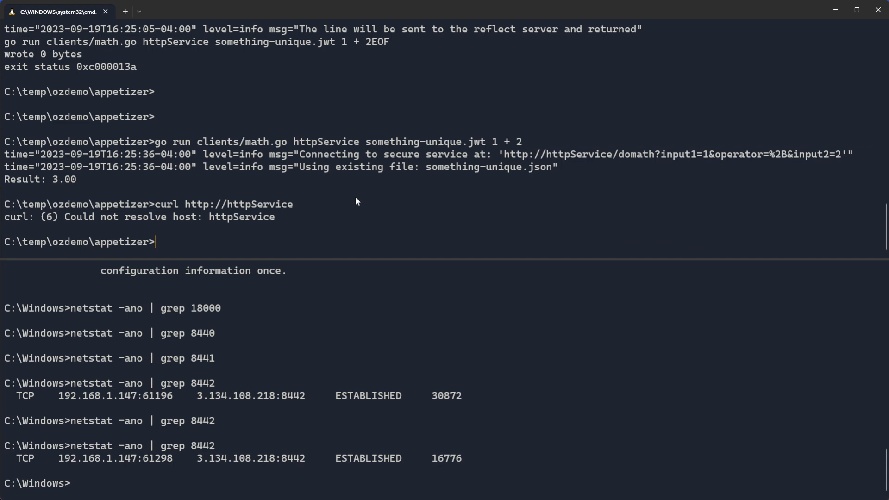
Open clients\math.go in vim, scroll the code and locate the os.Args lookup.
type("vi clients")
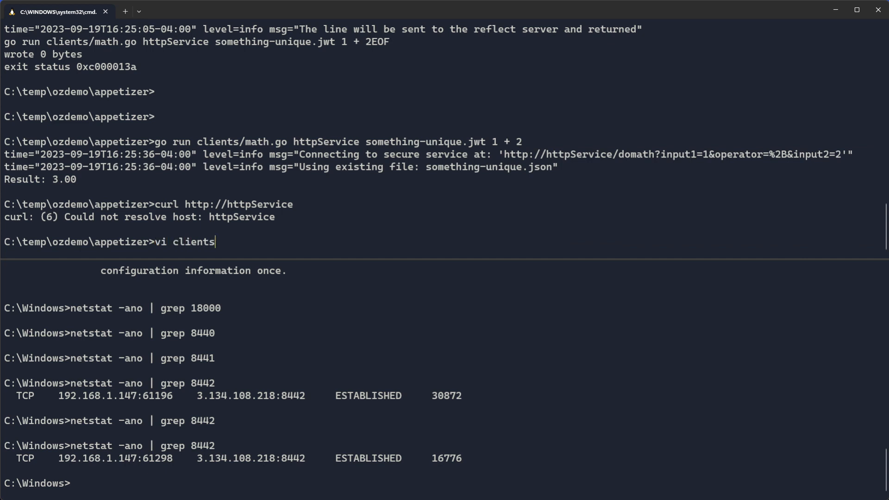
type("\\")
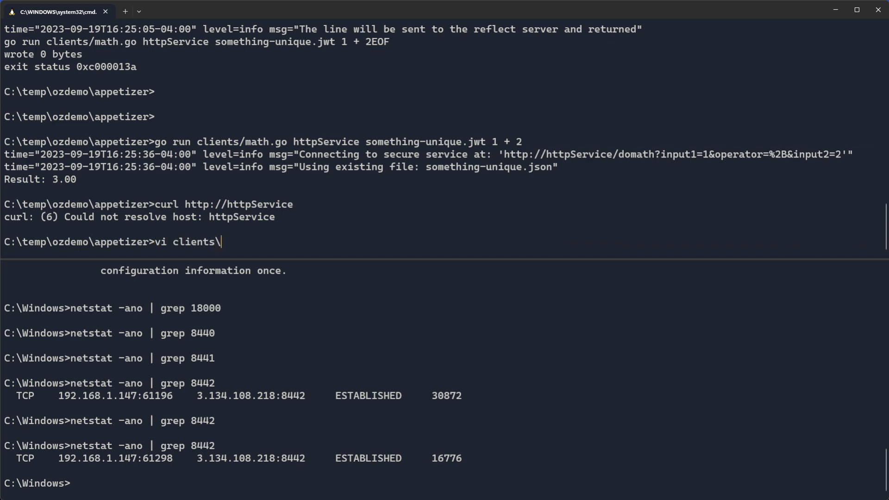
key("Return")
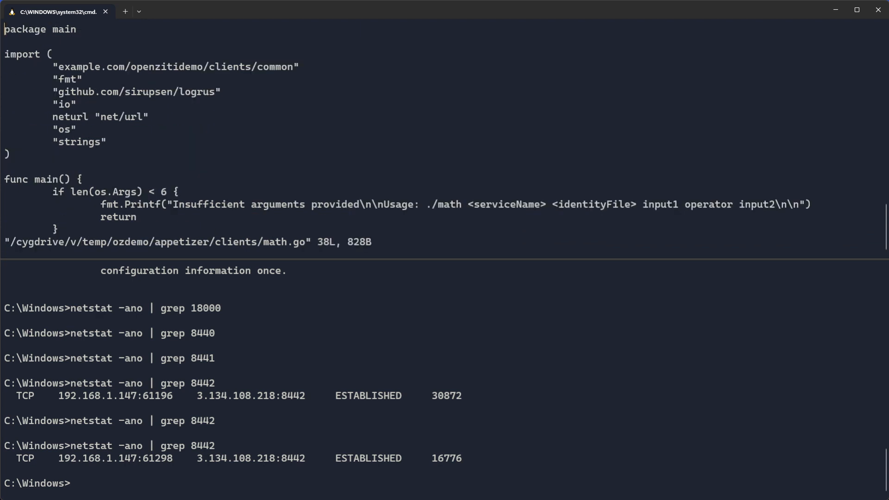
mouse_move(95, 204)
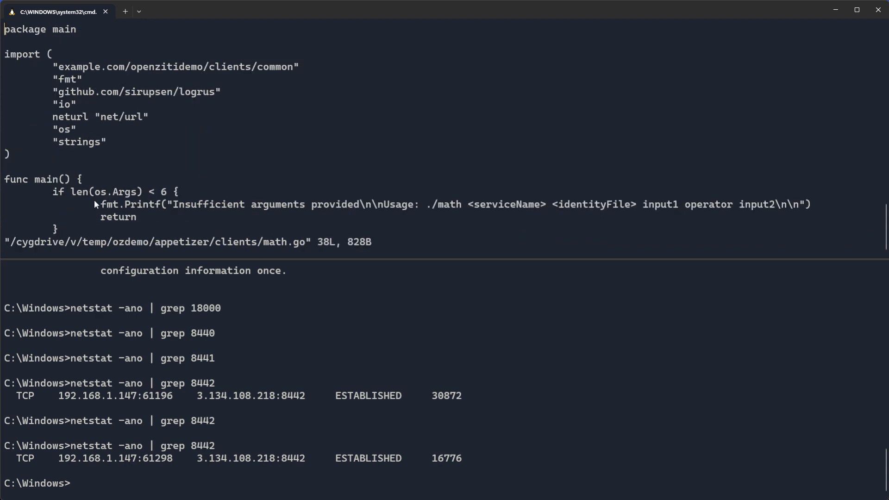
mouse_move(205, 211)
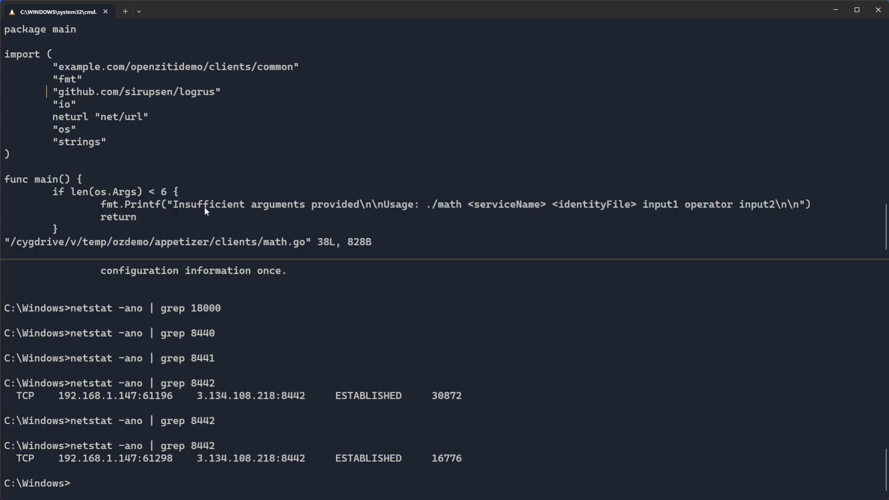
scroll("down", 3)
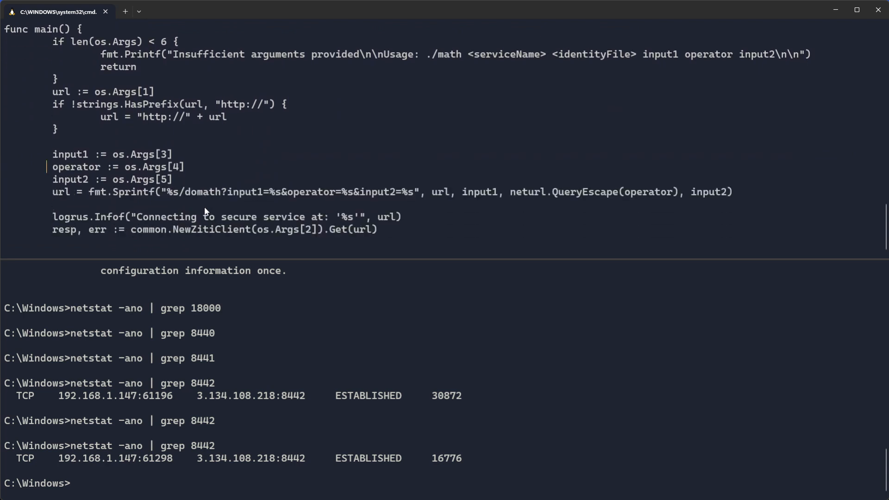
mouse_move(373, 66)
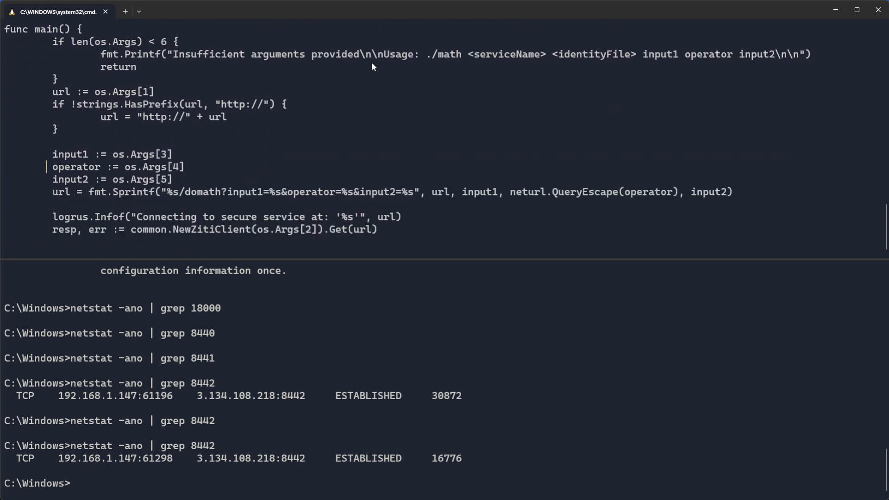
mouse_move(143, 111)
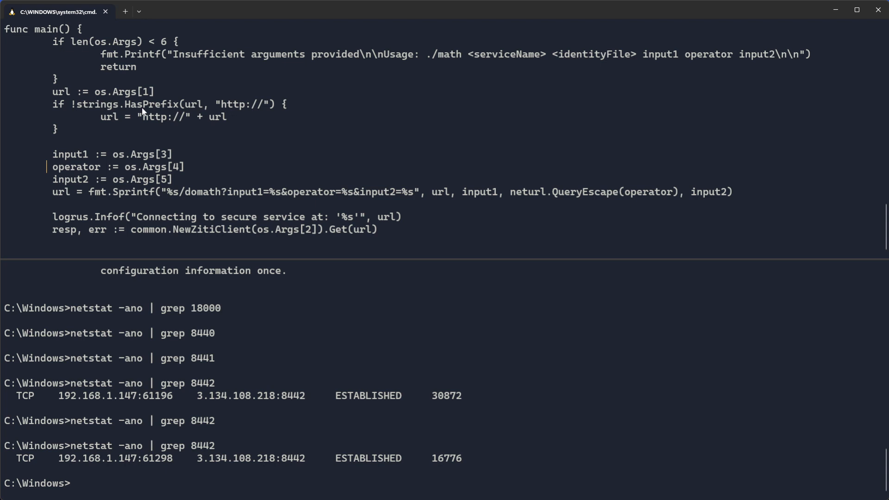
mouse_move(228, 131)
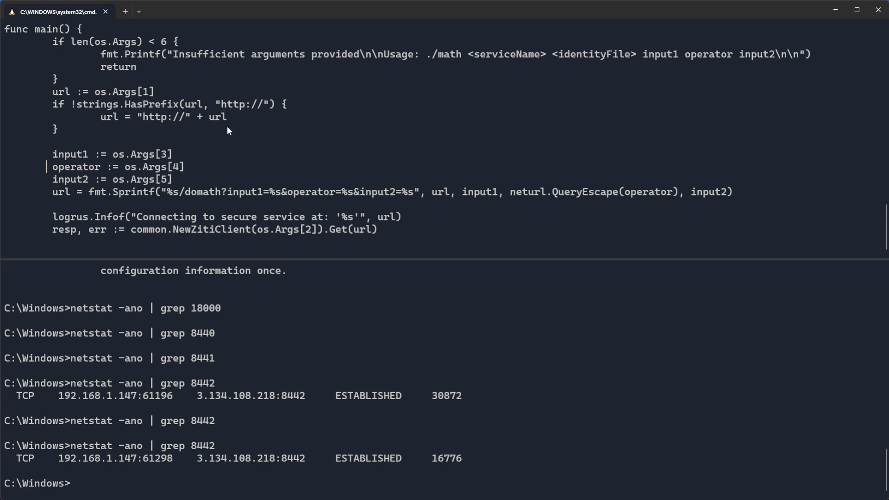
mouse_move(621, 65)
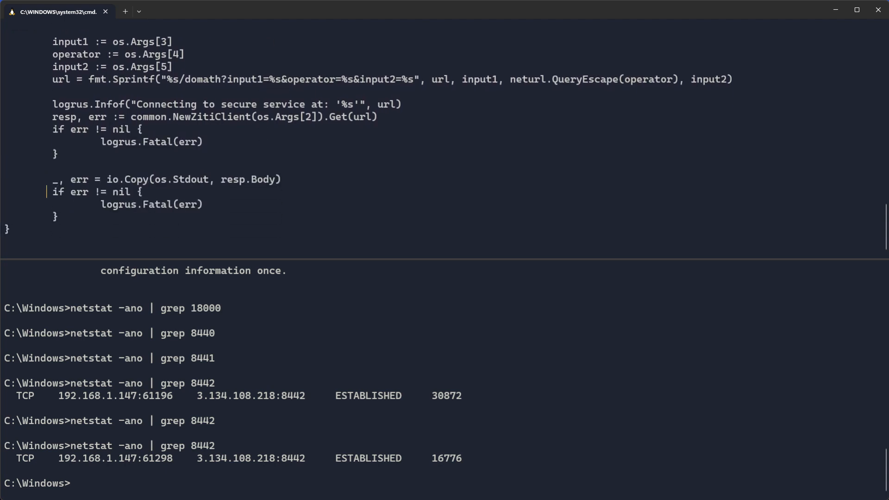
type("/Are")
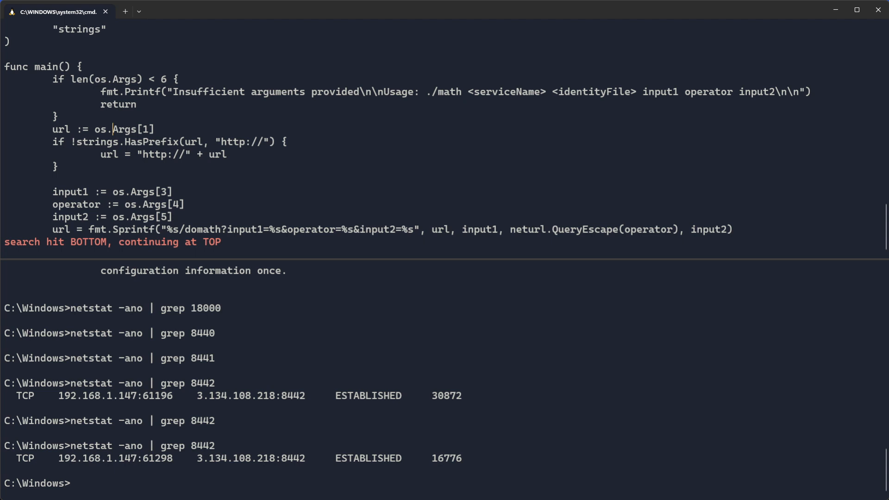
double_click(164, 155)
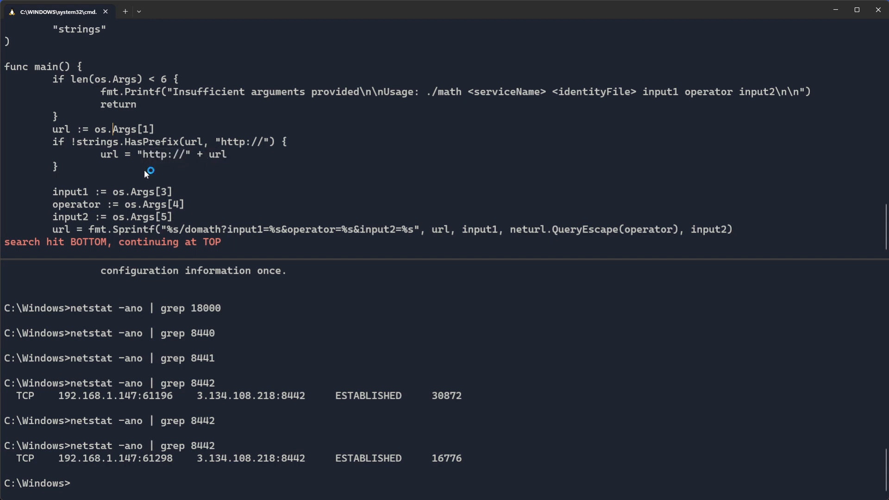
mouse_move(227, 155)
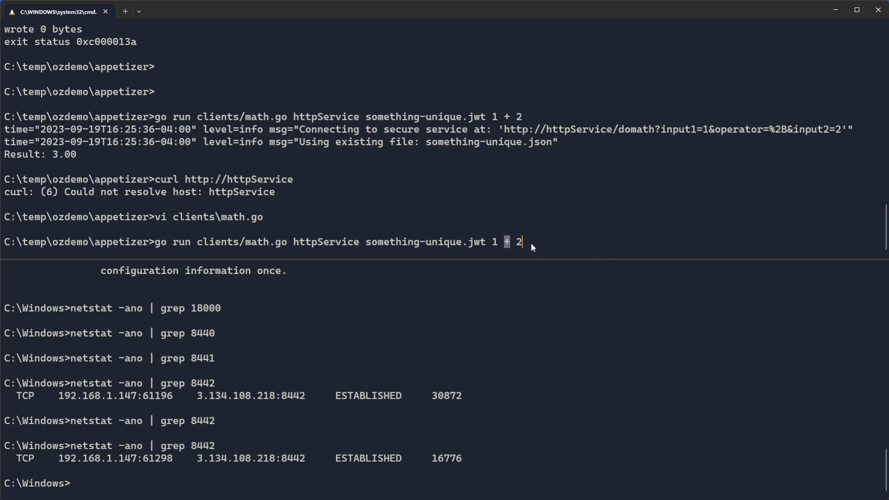
mouse_move(518, 248)
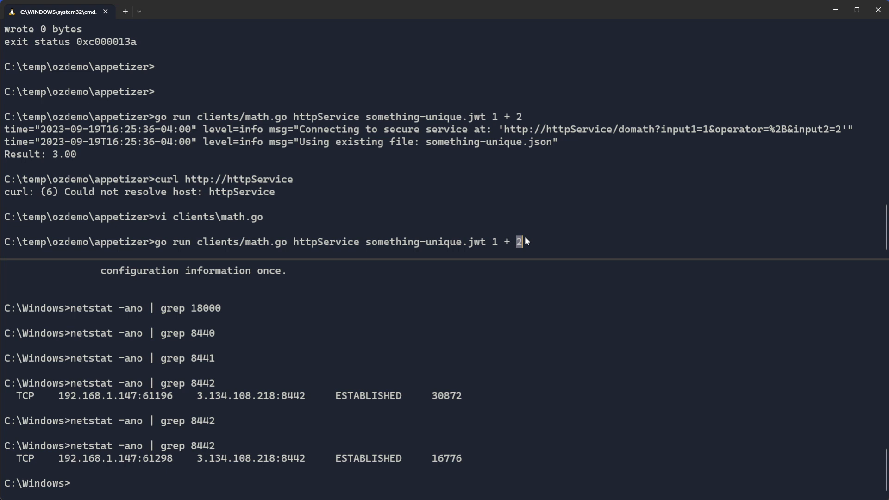
mouse_move(238, 245)
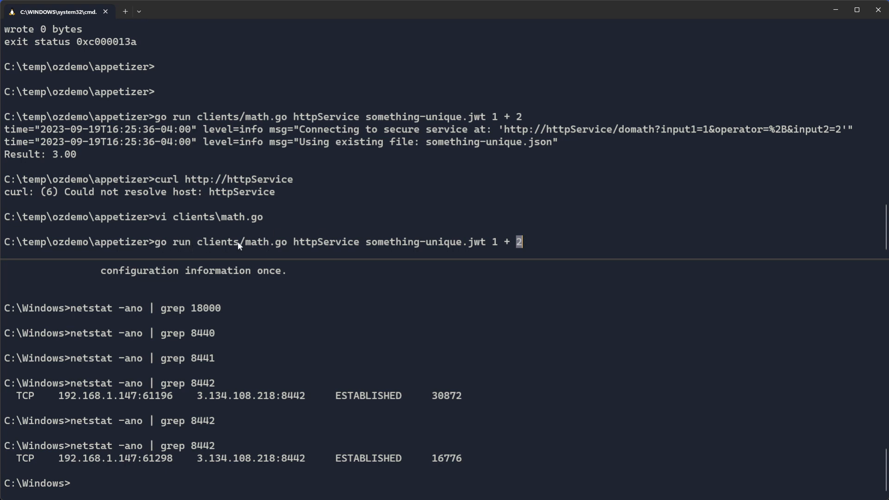
mouse_move(520, 244)
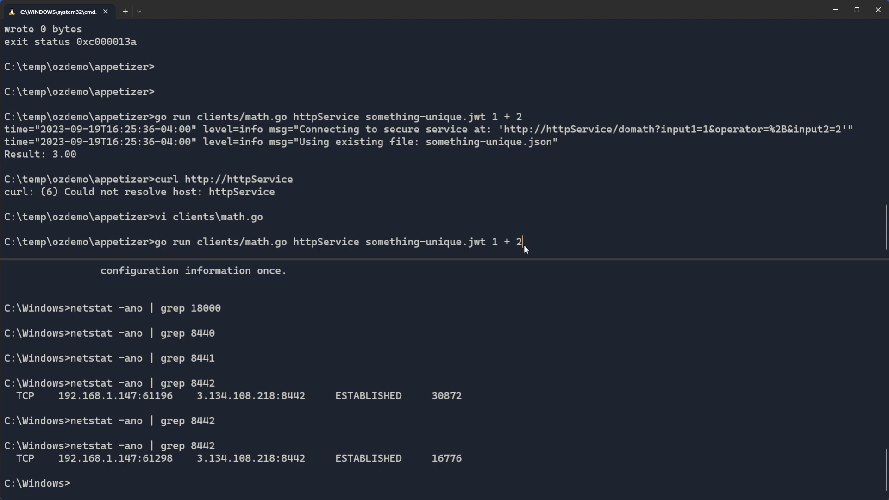
Recall the reflect client command 'go run clients/reflect.go reflectService something-unique.jwt' at the prompt.
type("go run clients/reflect.go reflectService something-unique.jwt")
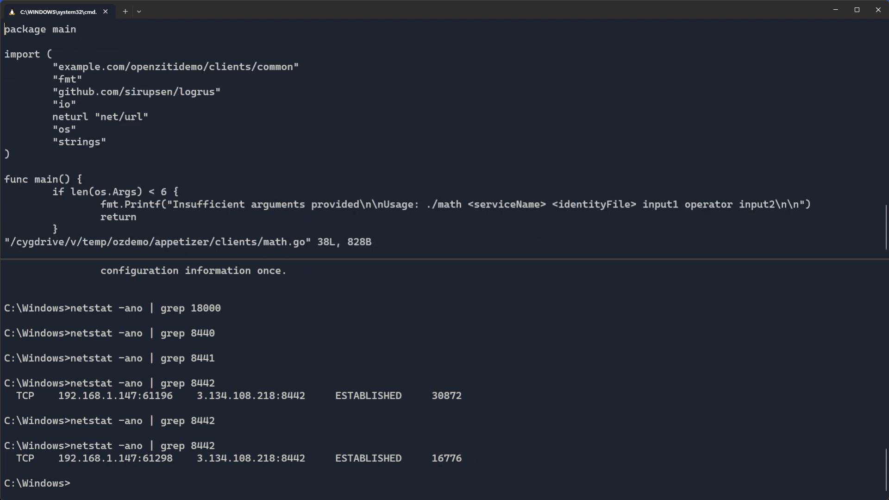
Scroll to math.go's NewZitiClient Get code, clear the highlighted lines, and quit vi with :q.
scroll("down", 3)
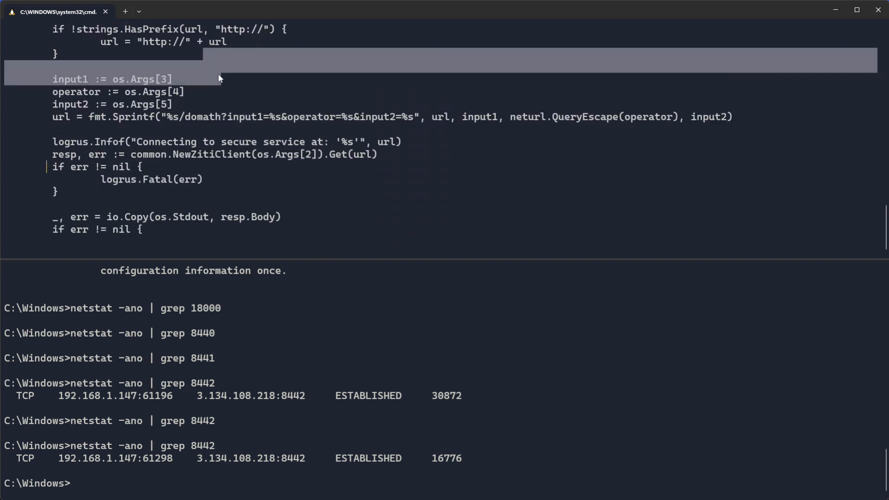
left_click(199, 92)
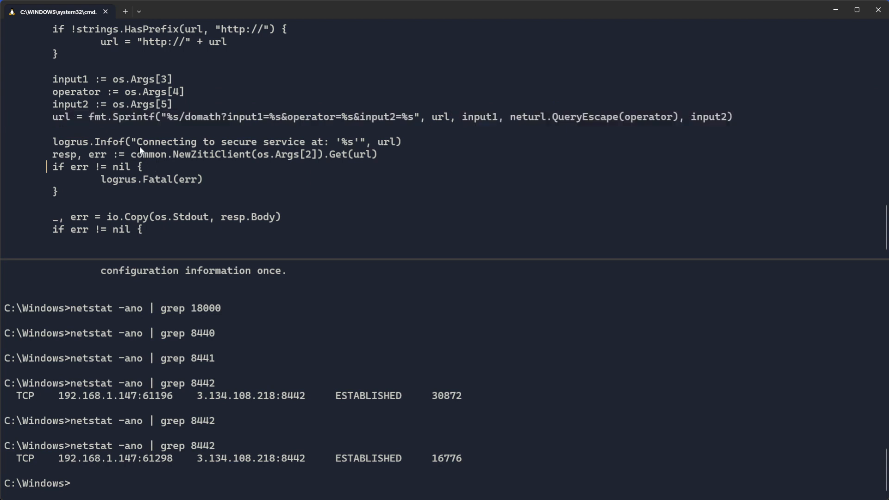
type(":q")
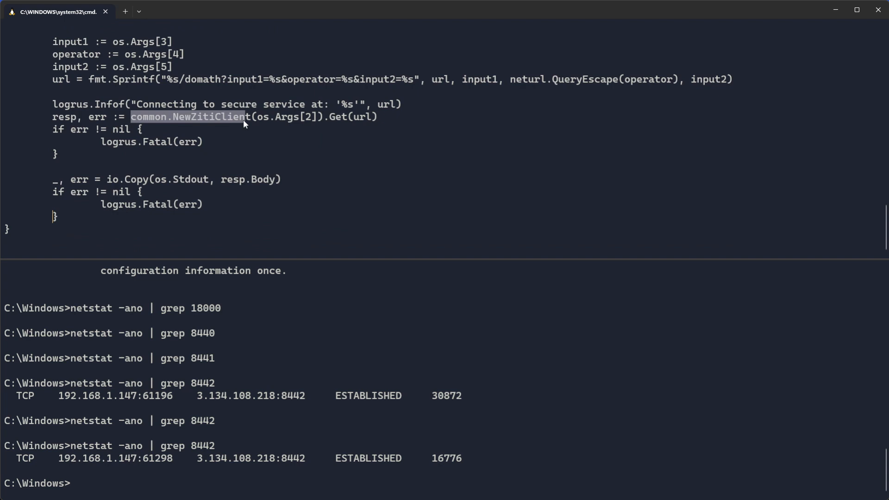
mouse_move(254, 133)
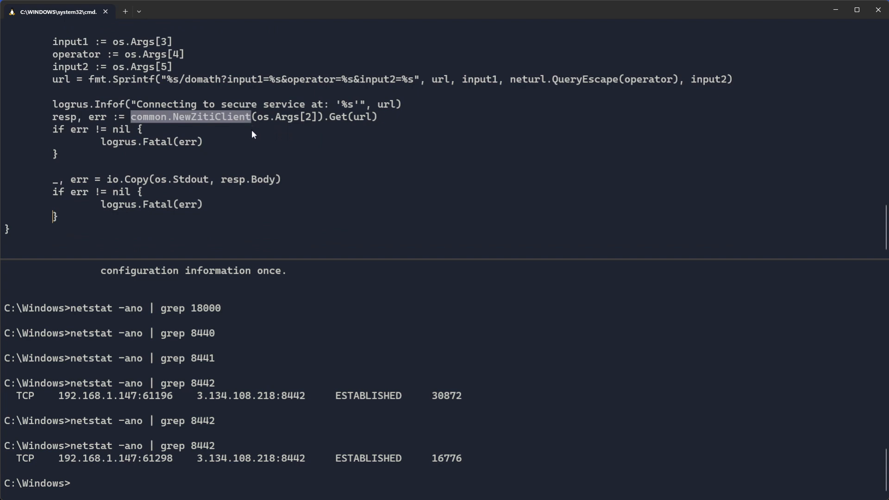
mouse_move(204, 144)
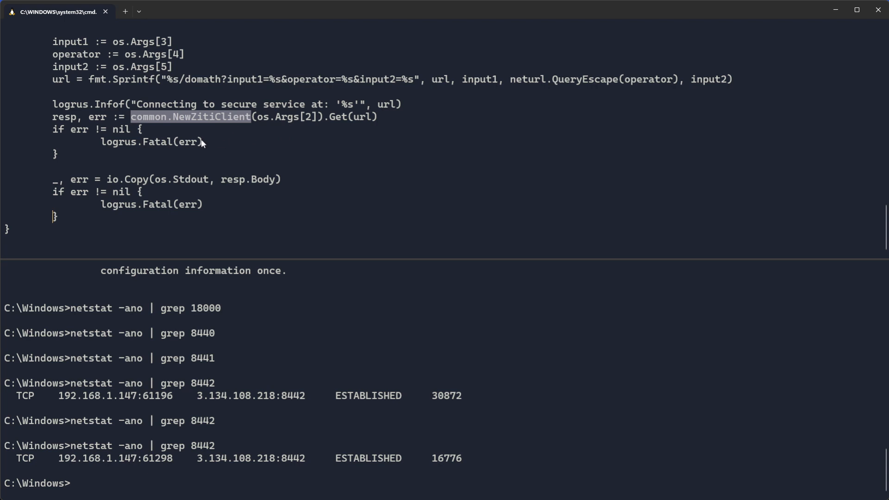
mouse_move(373, 124)
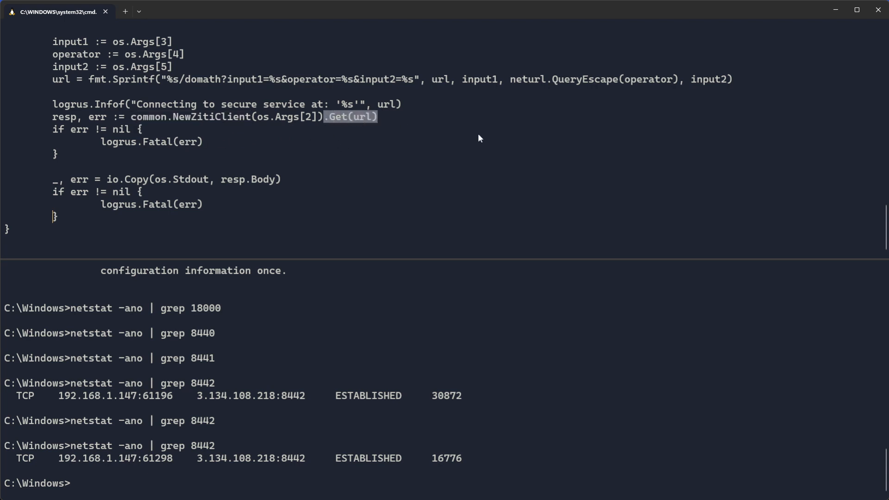
mouse_move(161, 172)
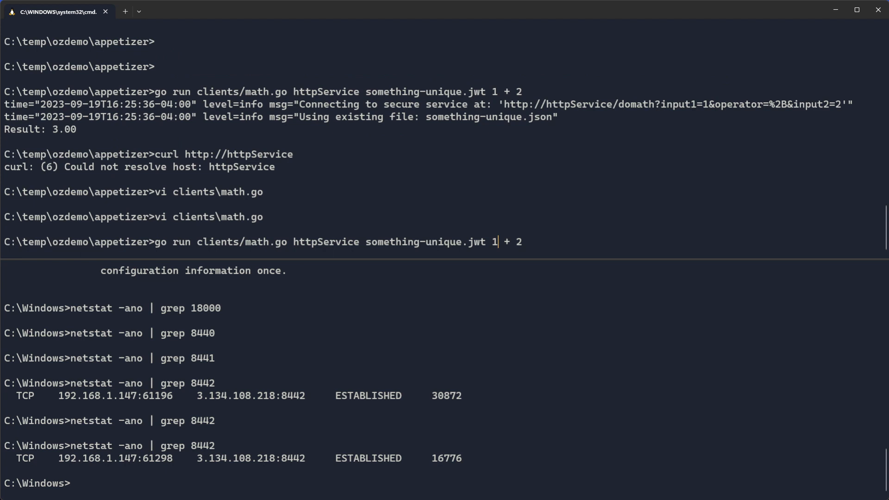
Run the math client for 123 * 220, getting 27060.00.
type("23")
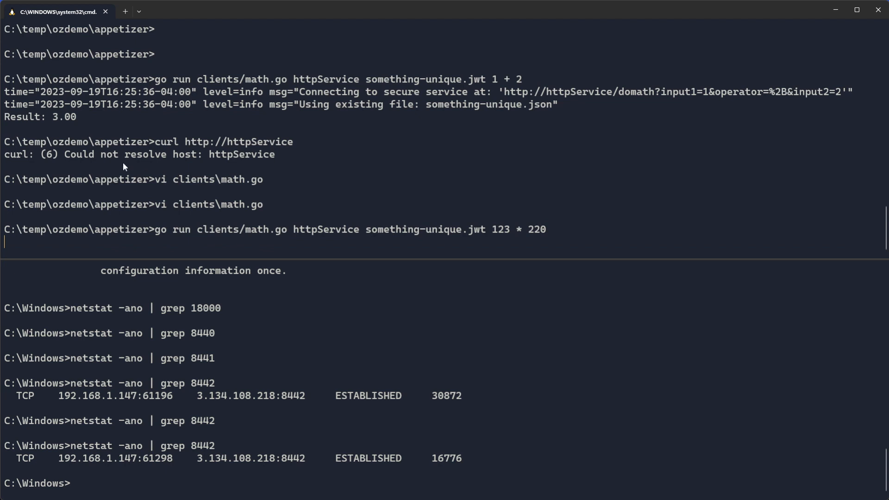
mouse_move(163, 264)
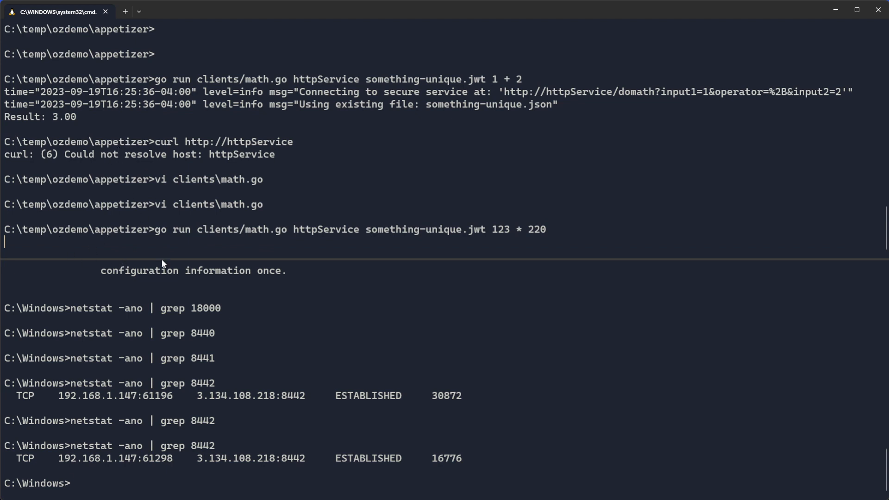
key("Return")
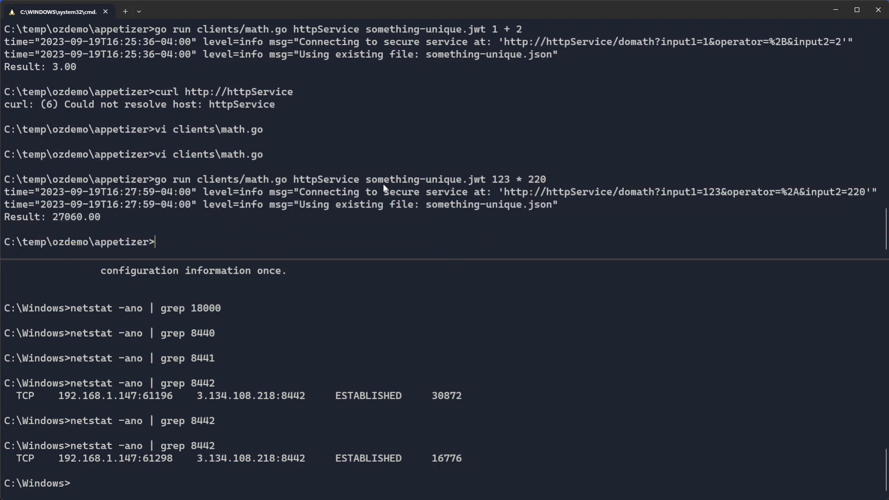
double_click(76, 216)
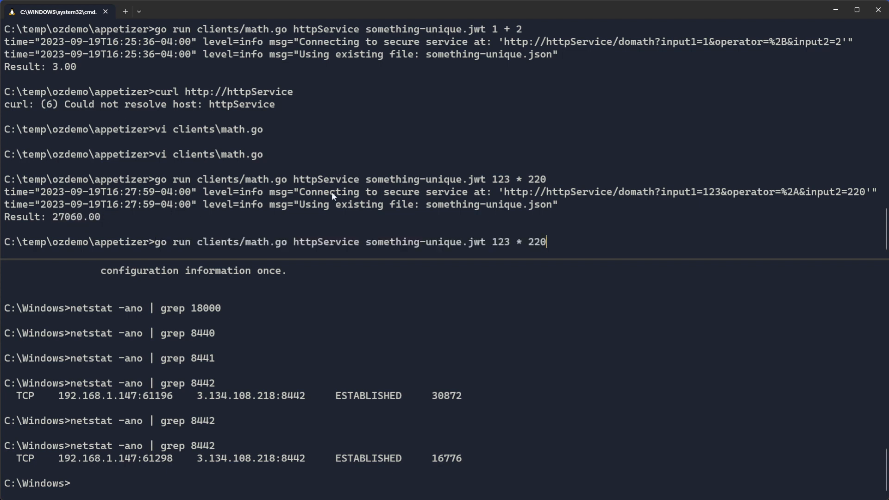
Rerun the math client for 10 * 5, getting 50.00, and select the curlz sample command.
key("Backspace")
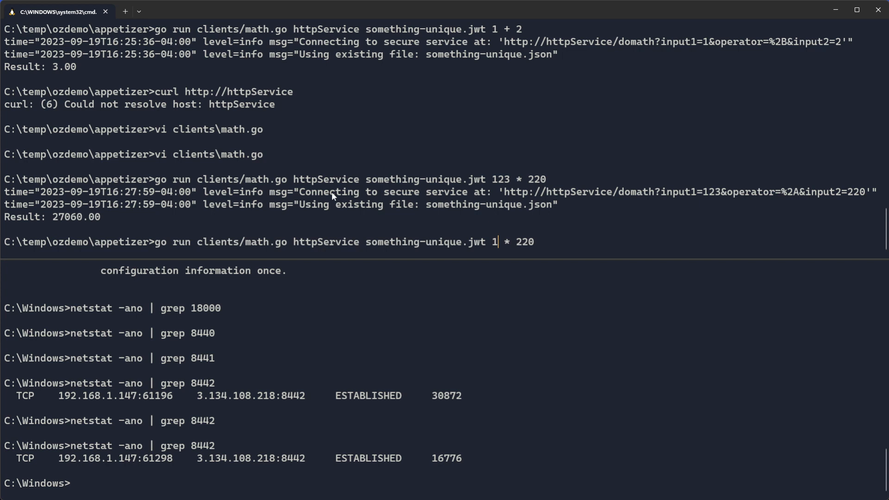
type("10 * 5")
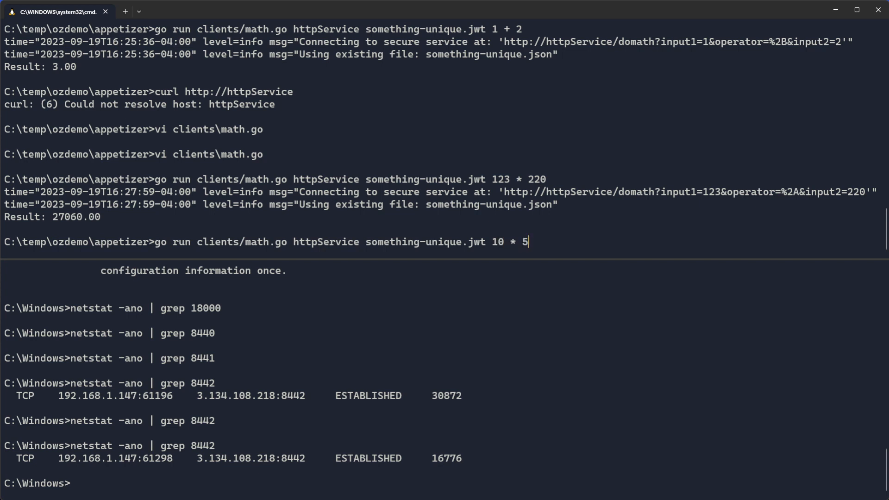
key("Return")
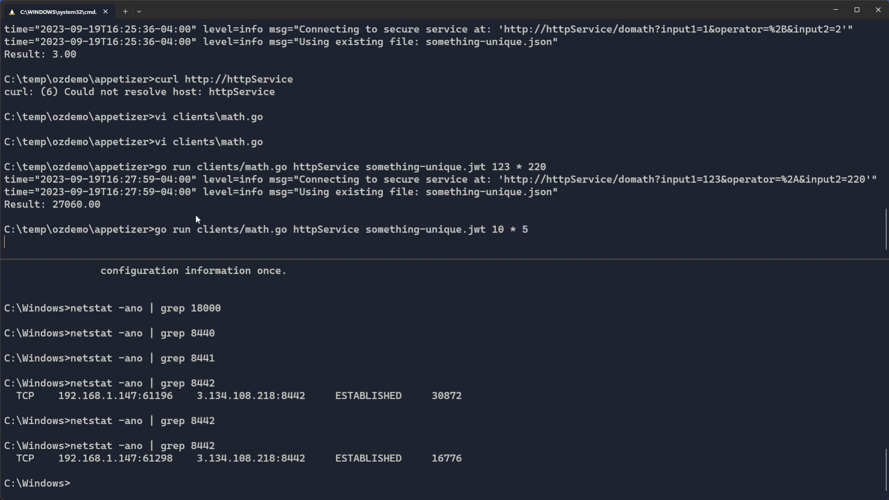
key("Return")
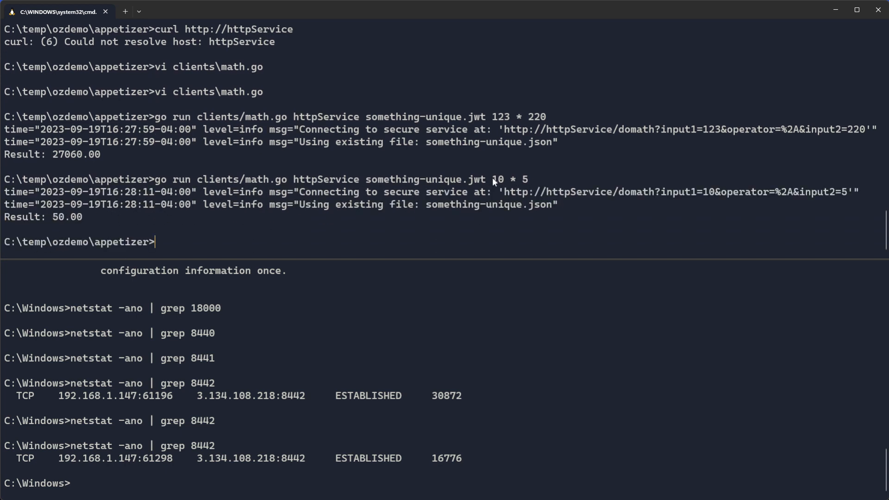
mouse_move(286, 181)
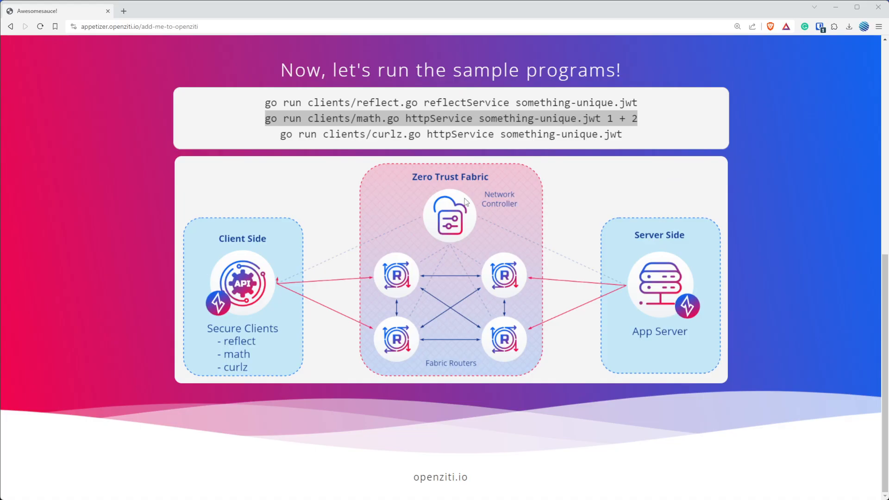
triple_click(450, 134)
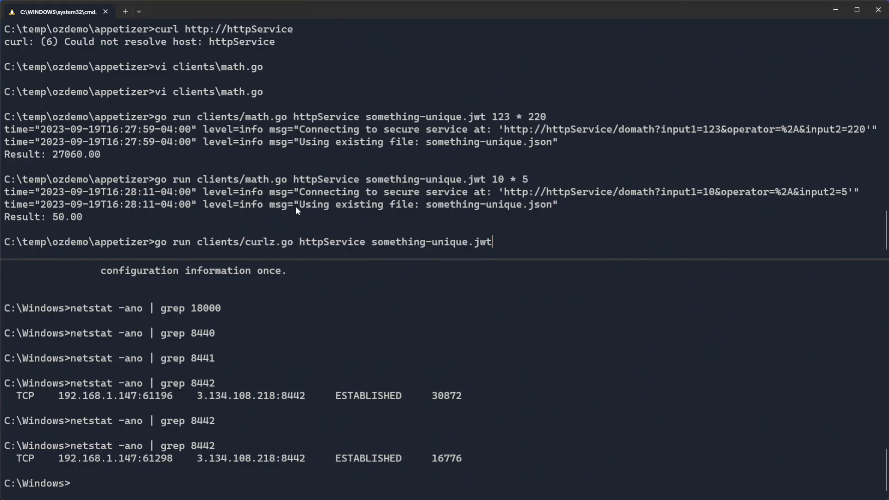
type("clear &&")
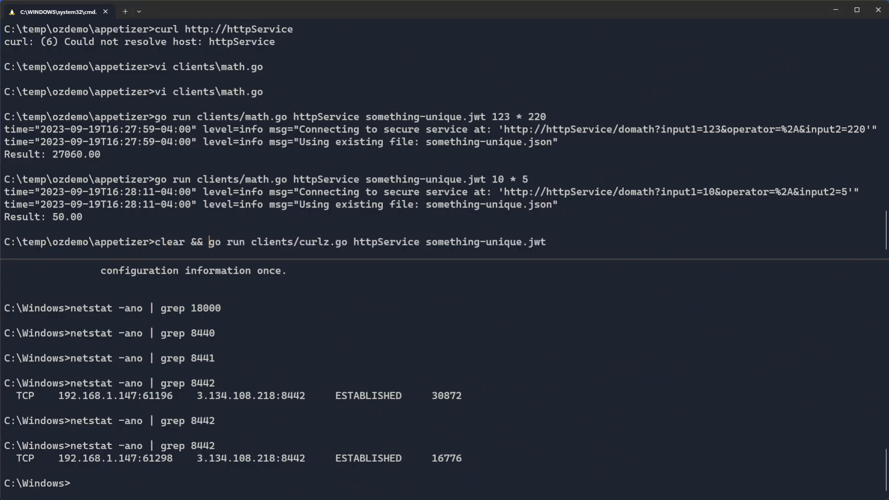
key("Return")
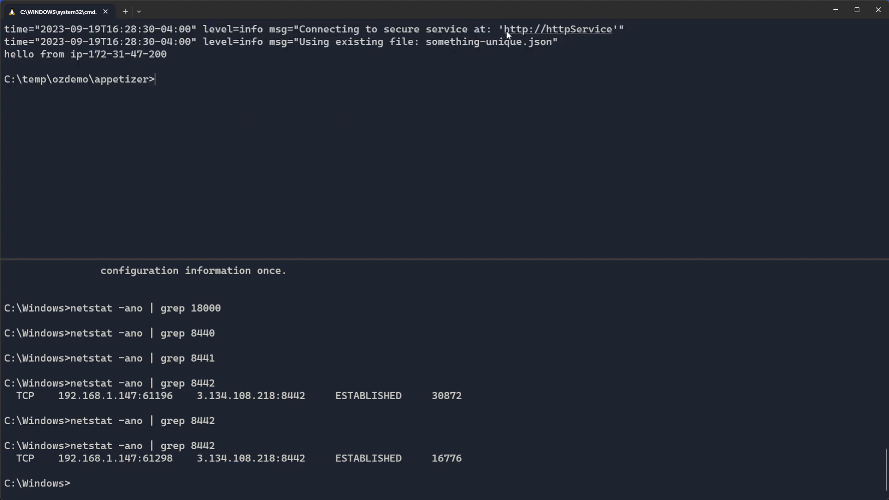
double_click(557, 29)
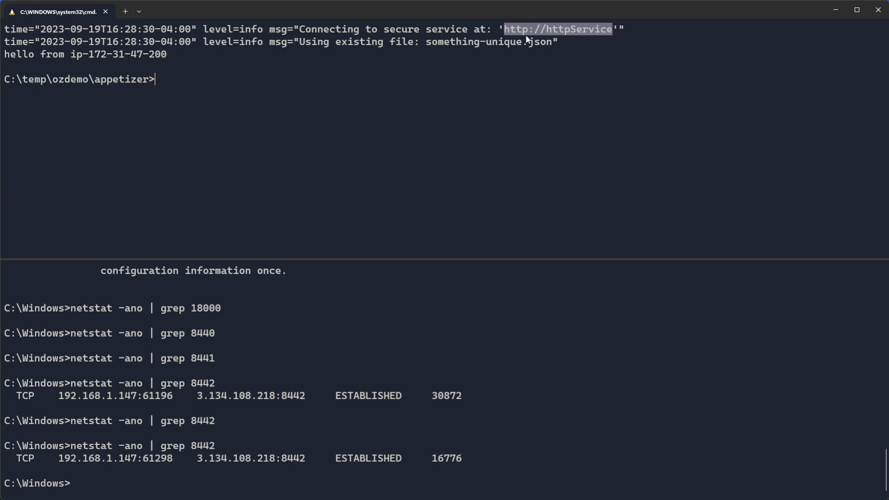
mouse_move(570, 39)
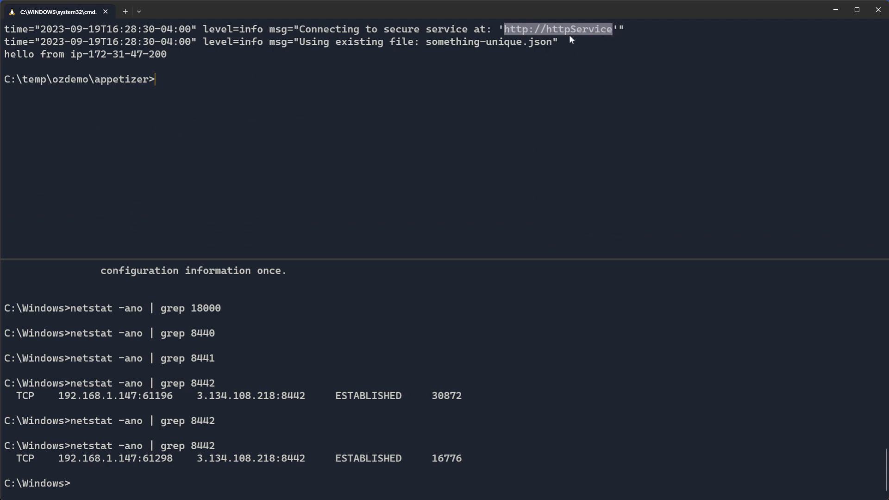
mouse_move(78, 56)
type("exit")
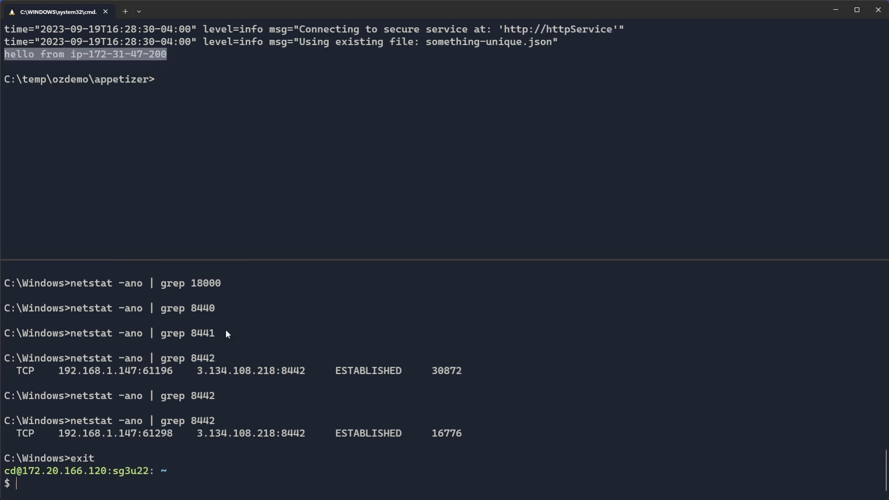
type("ssh cdaws")
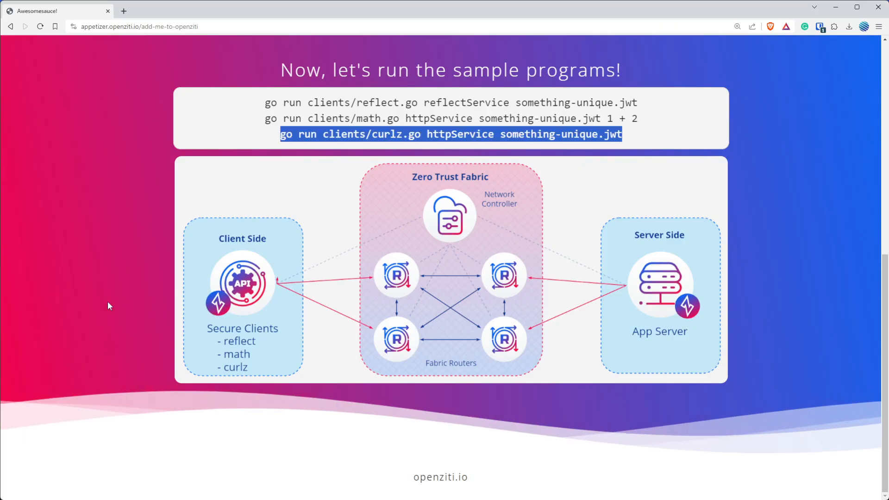
Deselect the curlz command on the Appetizer page, showing the Zero Trust Fabric diagram.
left_click(502, 224)
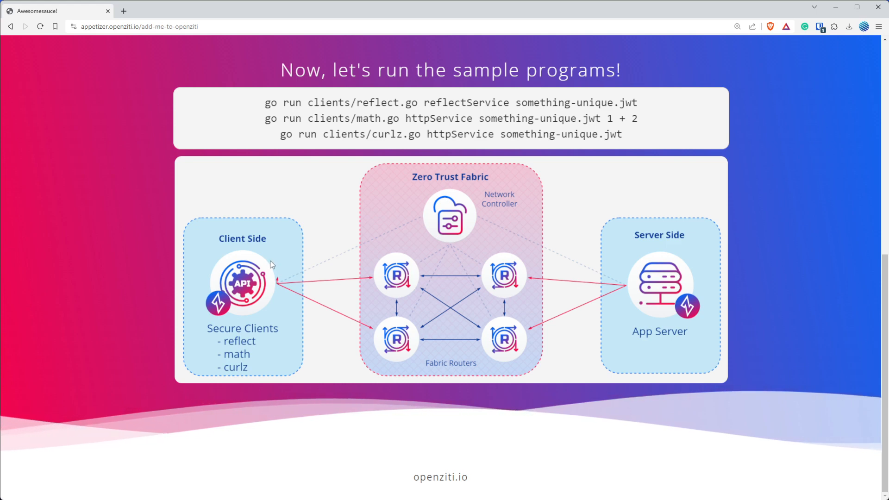
mouse_move(371, 265)
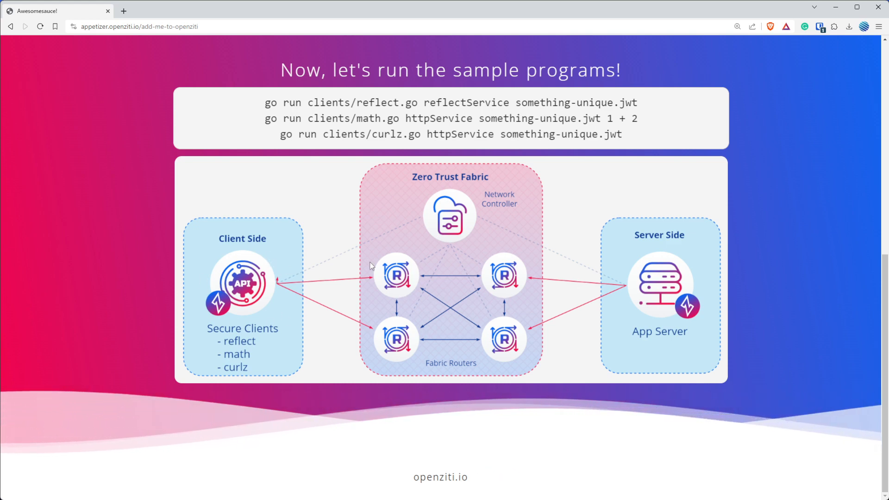
mouse_move(626, 231)
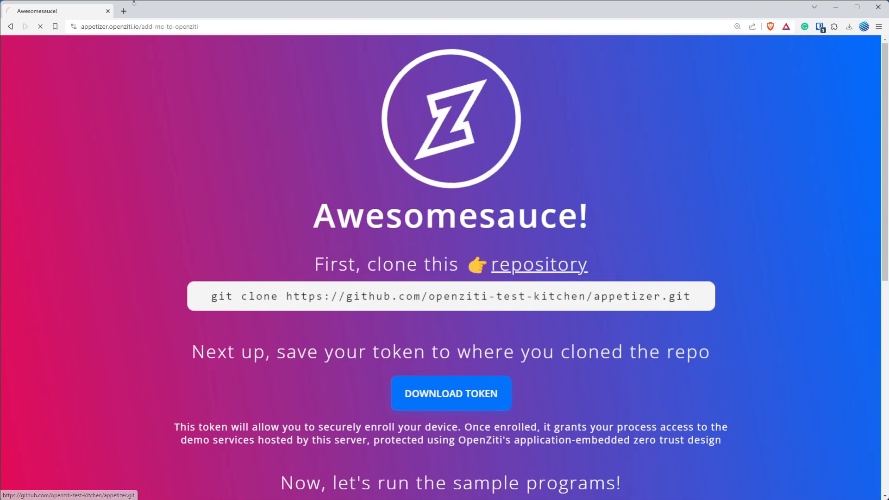
Follow the Appetizer page's repository link to the openziti-test-kitchen appetizer repo on GitHub.
left_click(538, 265)
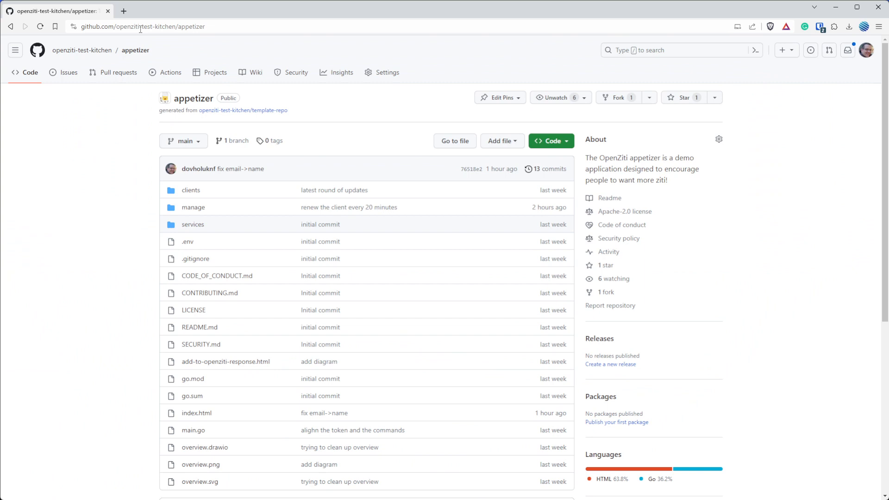